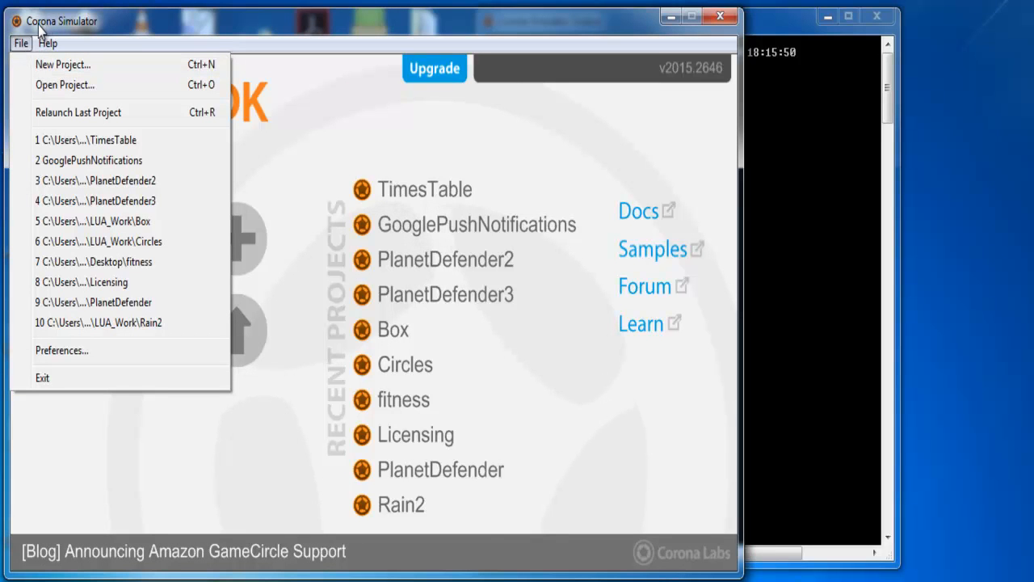
mouse_move(458, 105)
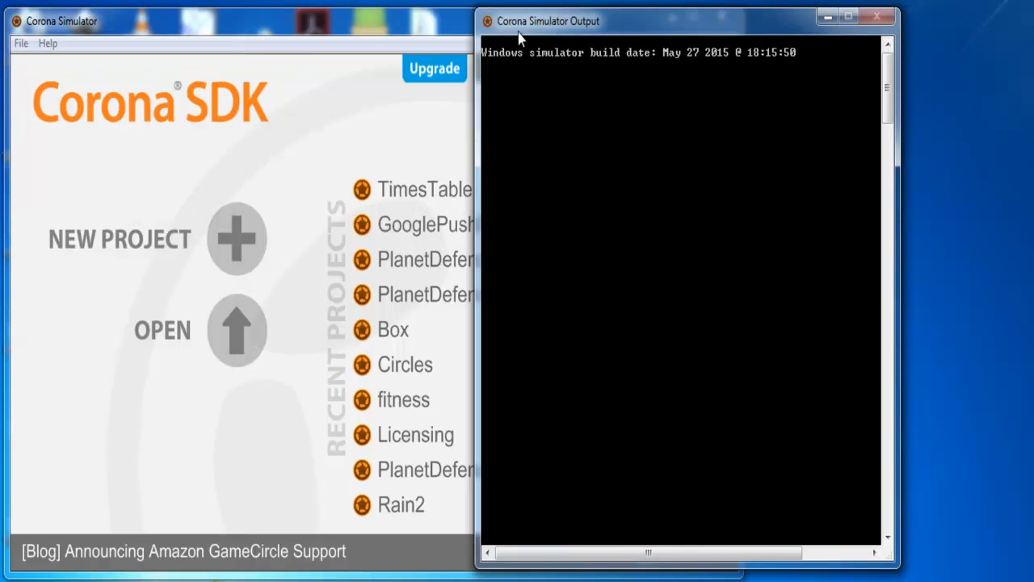
mouse_move(270, 76)
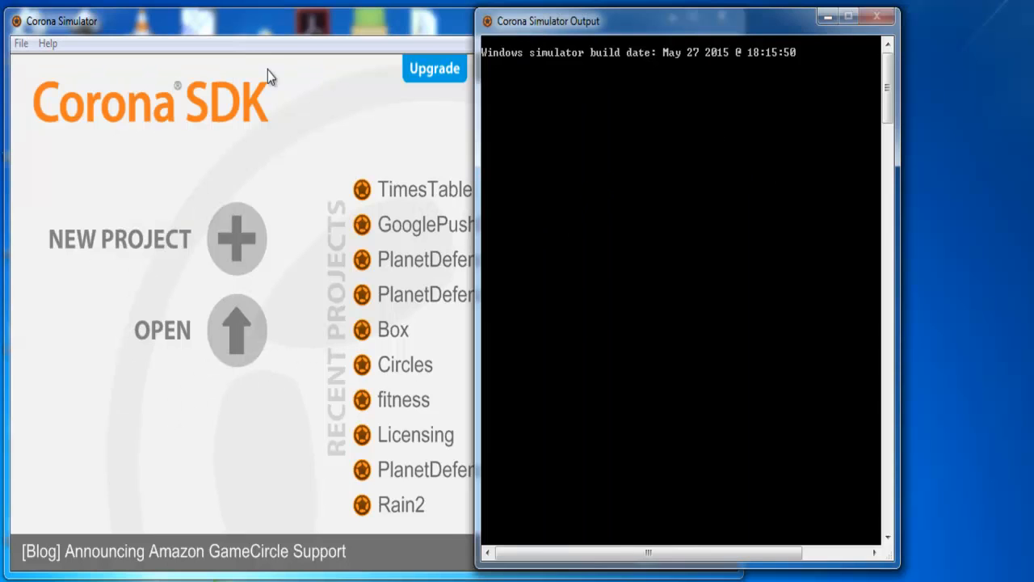
Step: Choose New Project from Corona Simulator's File menu
left_click(21, 42)
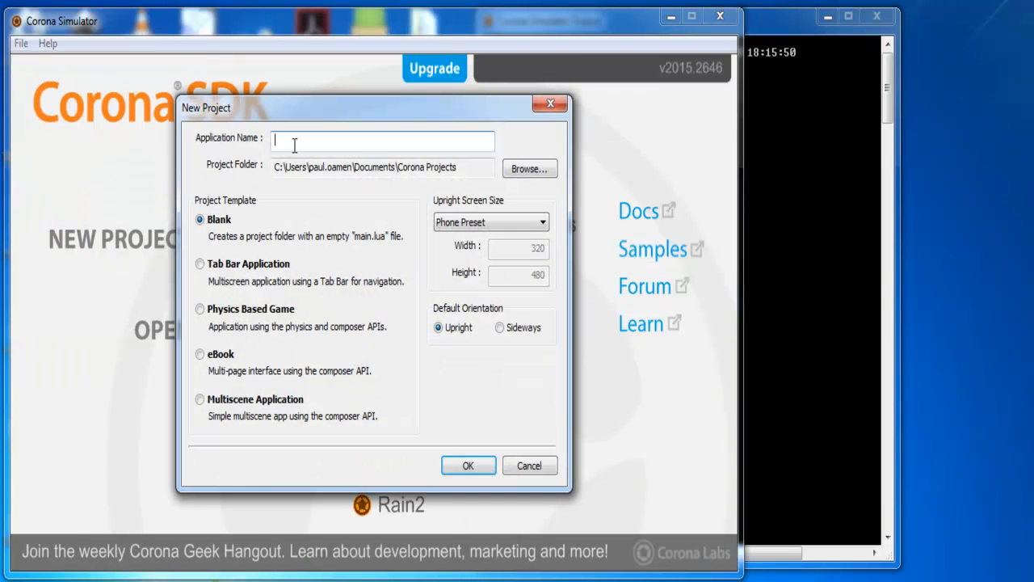
Step: Name the application 'Lottery', set Desktop as its folder, and create the project
type("Lo")
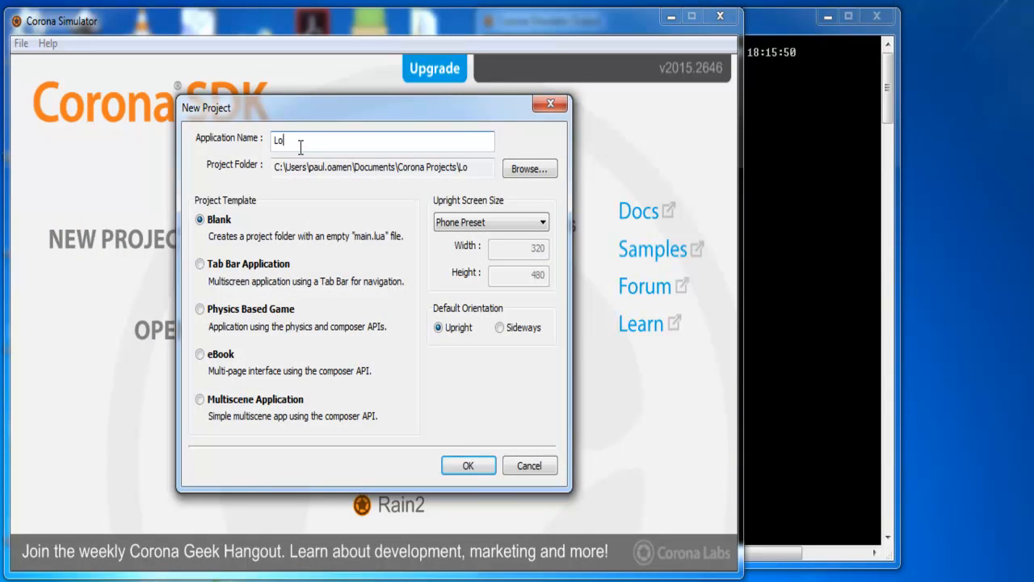
type("tter")
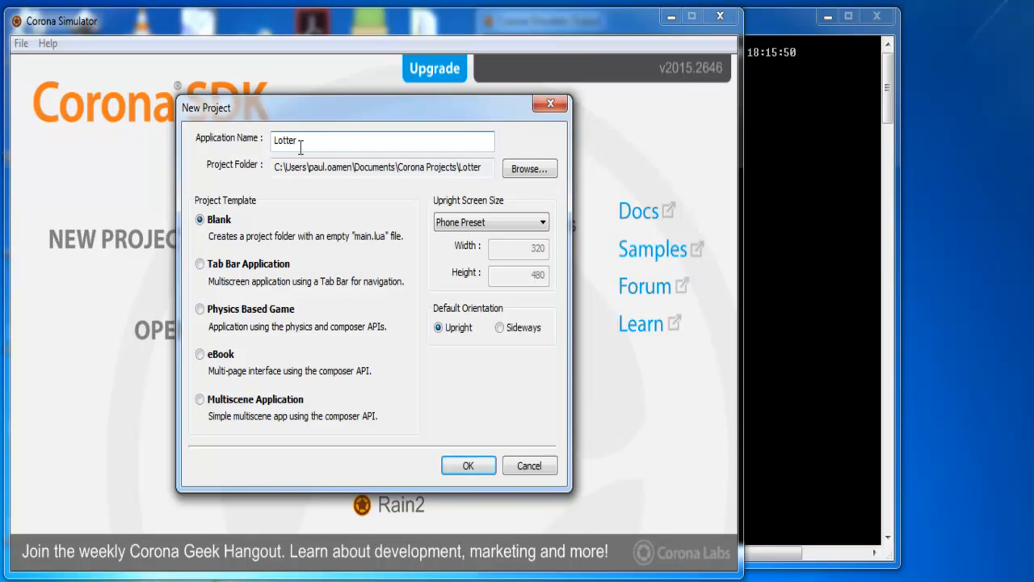
type("y")
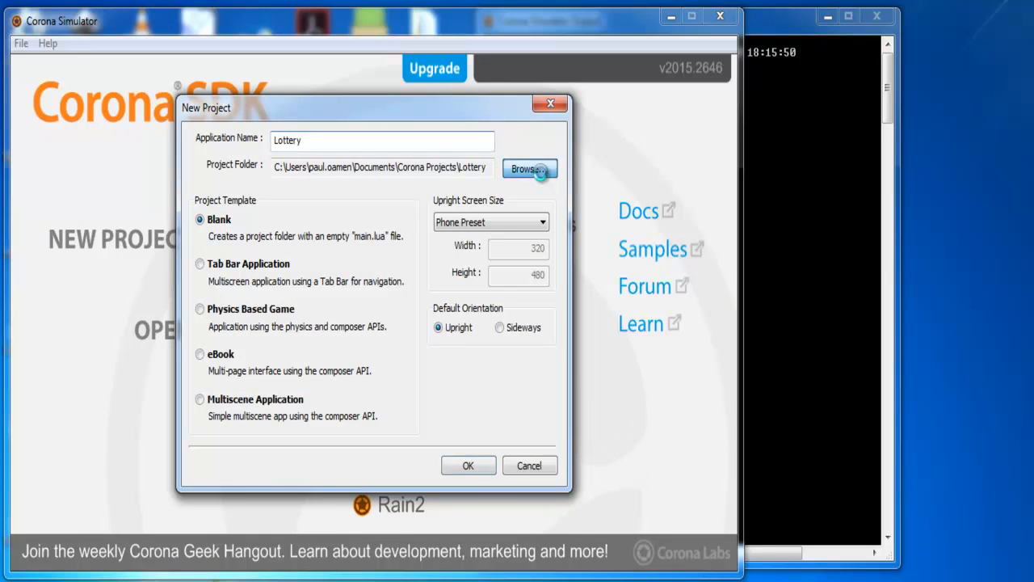
left_click(528, 169)
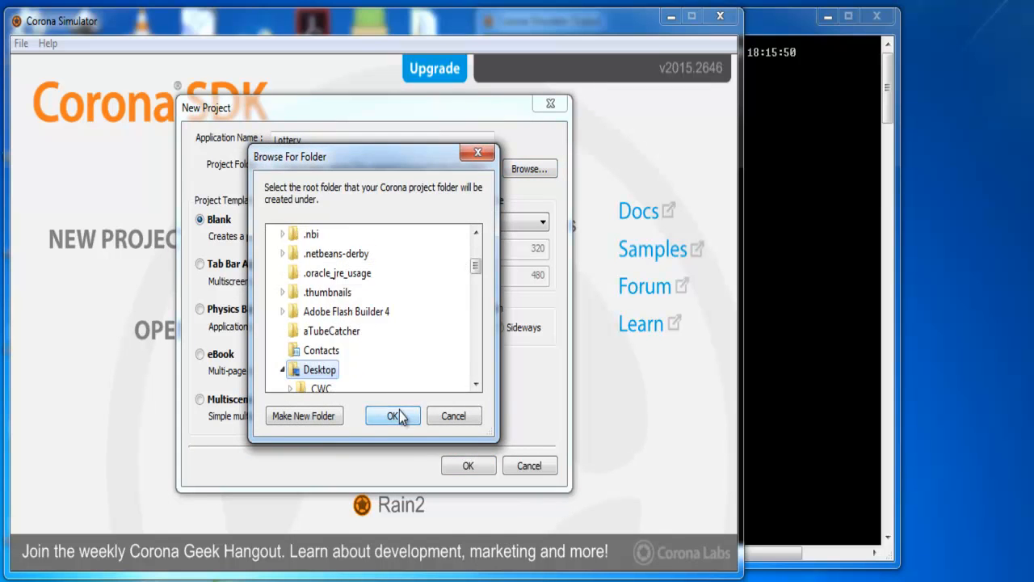
left_click(393, 416)
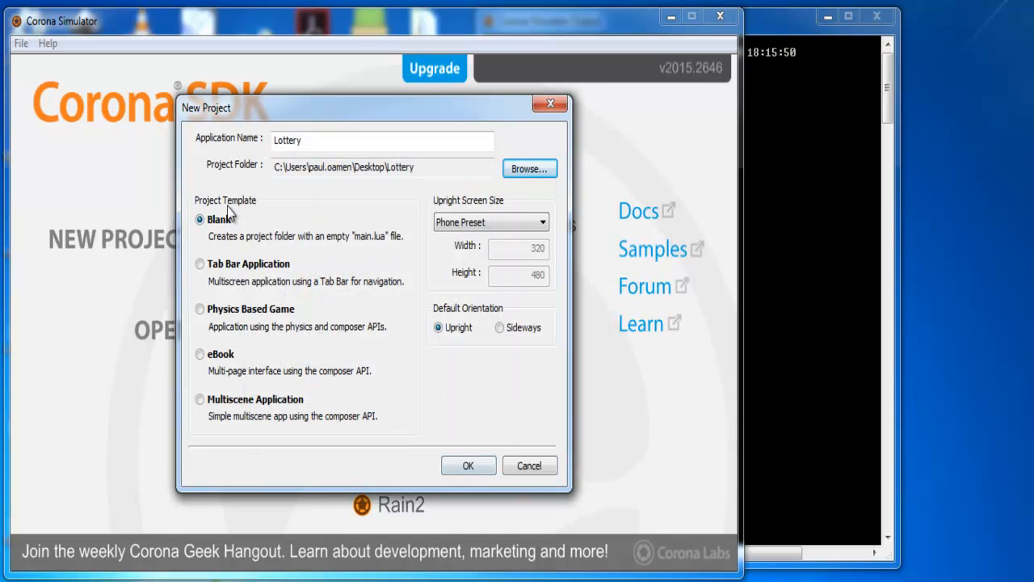
mouse_move(468, 466)
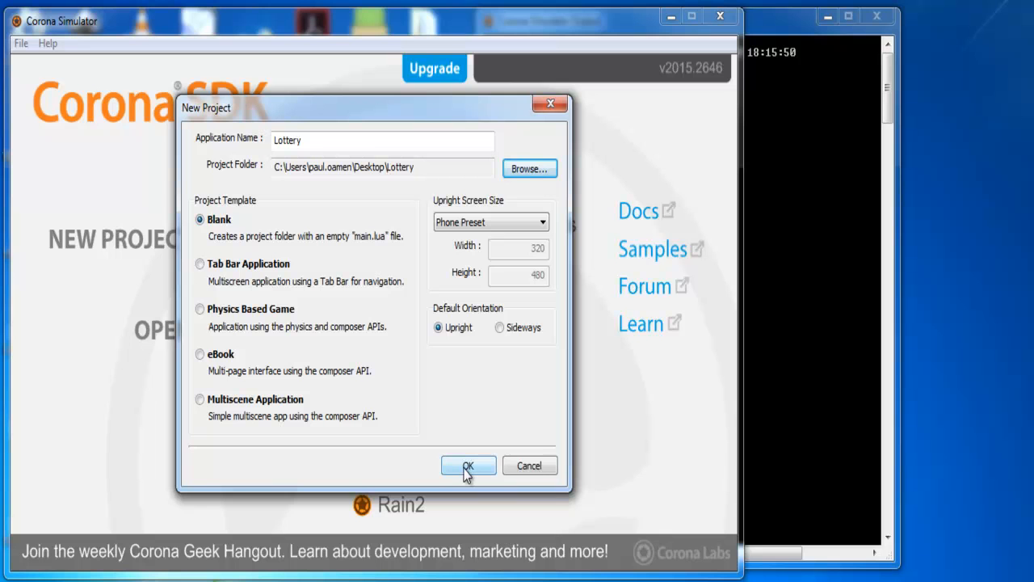
left_click(468, 466)
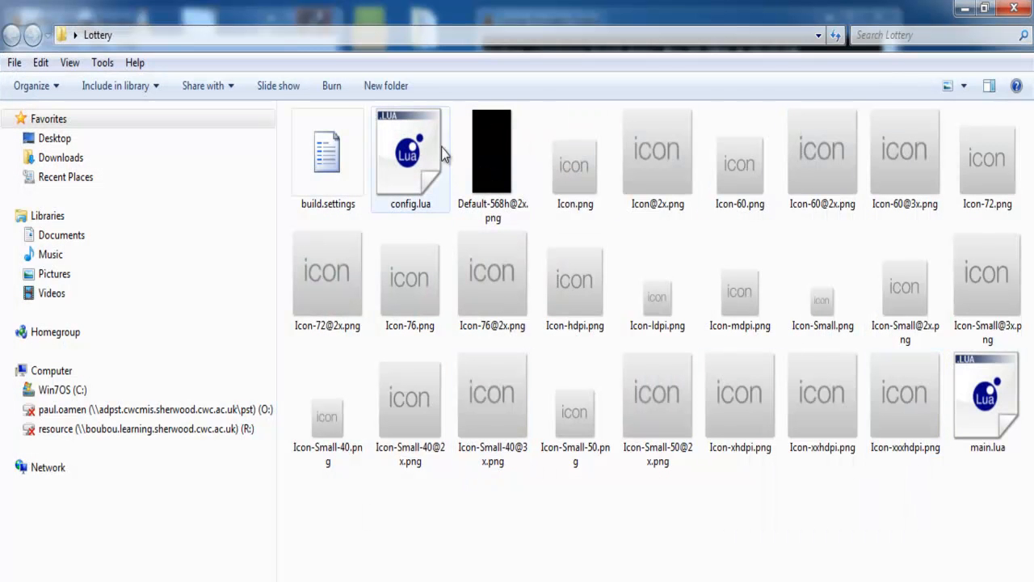
mouse_move(774, 368)
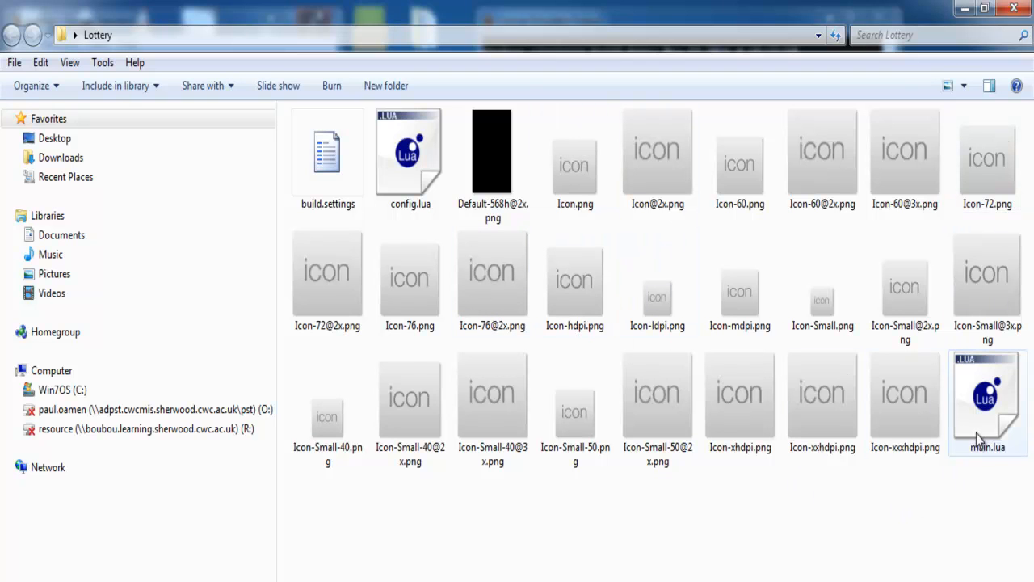
mouse_move(987, 402)
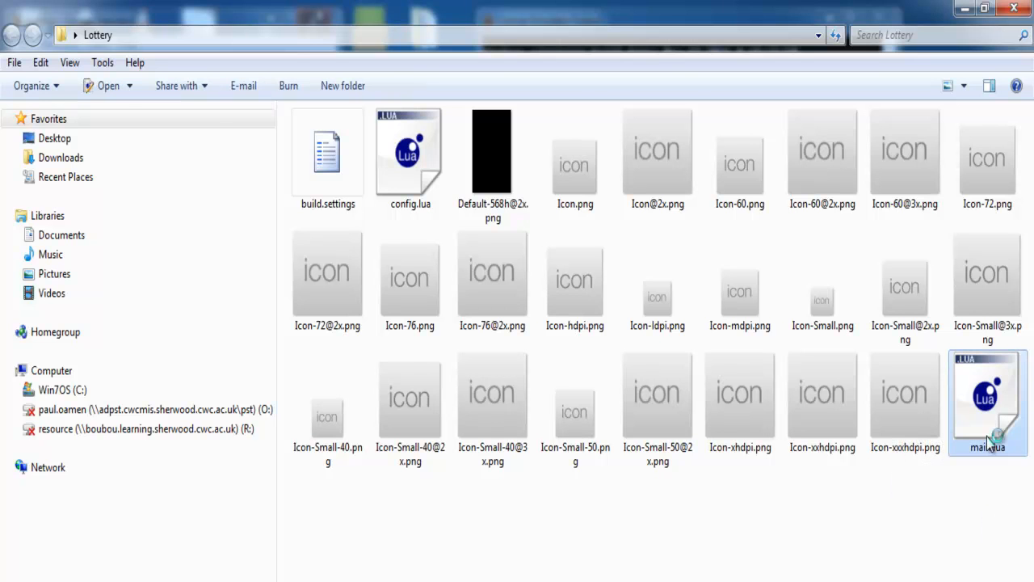
Step: Open the Lottery folder's main.lua in LuaEdit
double_click(988, 404)
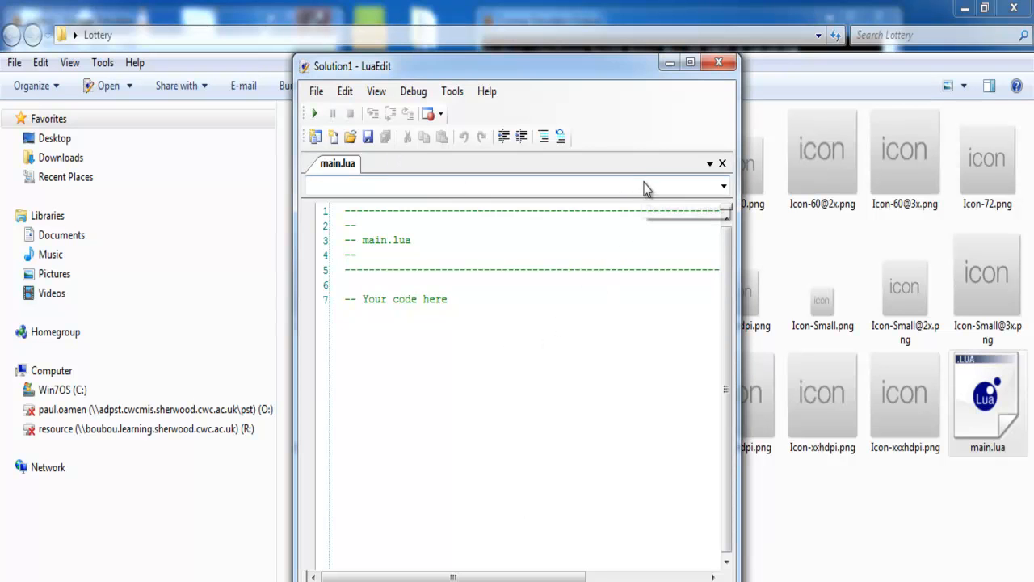
Step: Place the main.lua editor on the left beside the Corona Simulator Output window
left_click(541, 353)
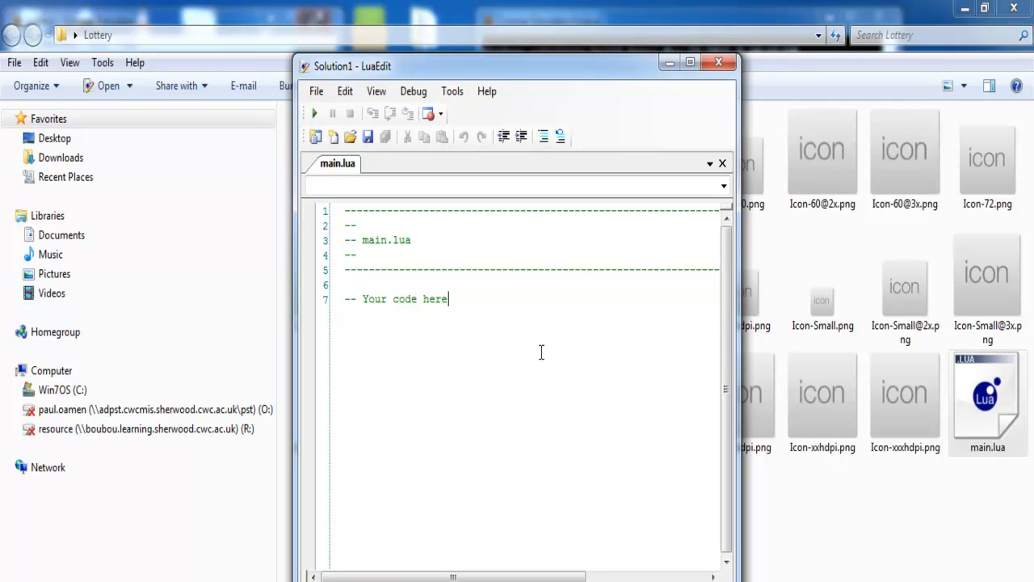
key("ctrl+a")
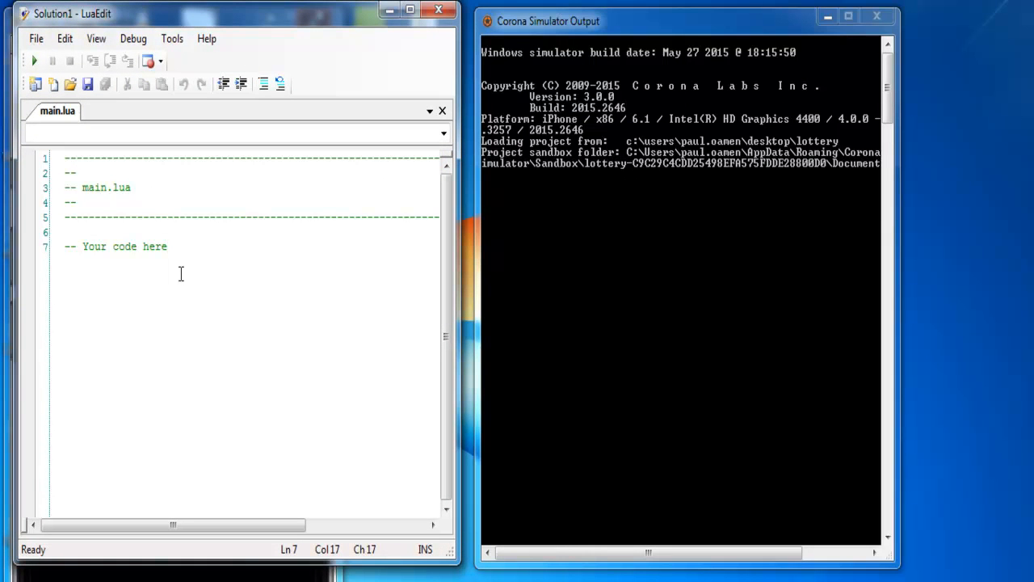
Step: Select every template comment line in main.lua and delete them all
left_click(167, 247)
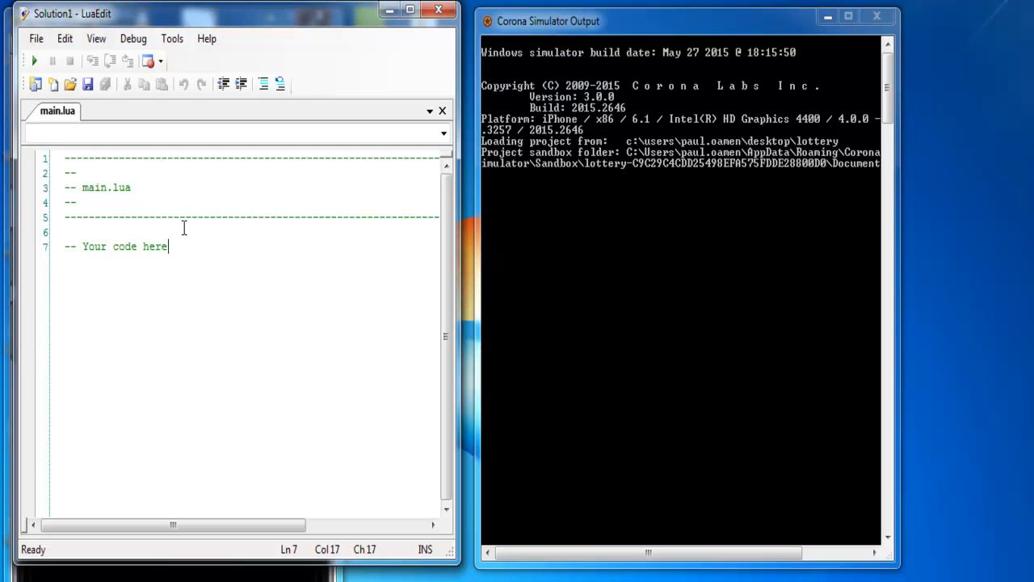
key("ctrl+a")
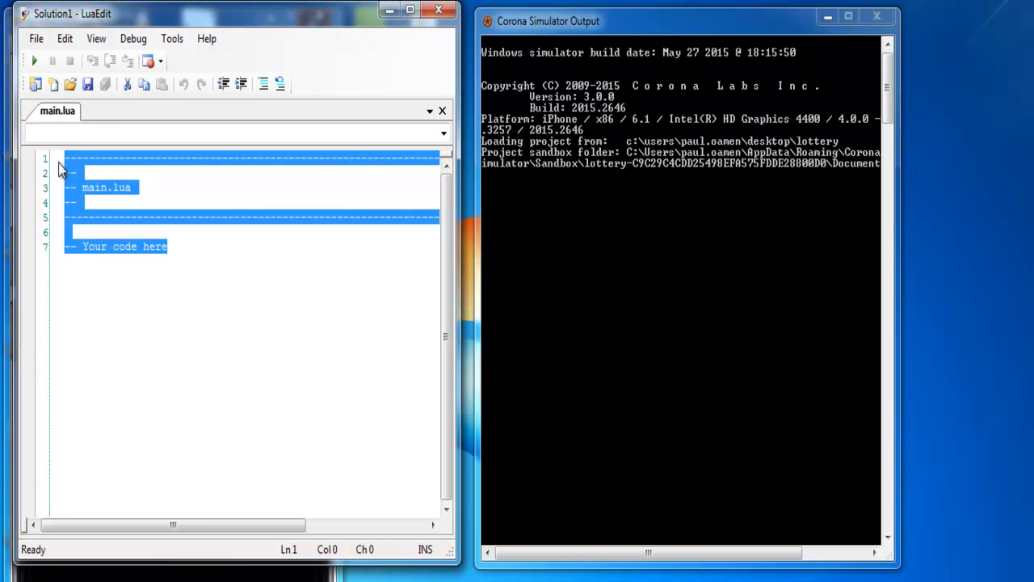
key("Delete")
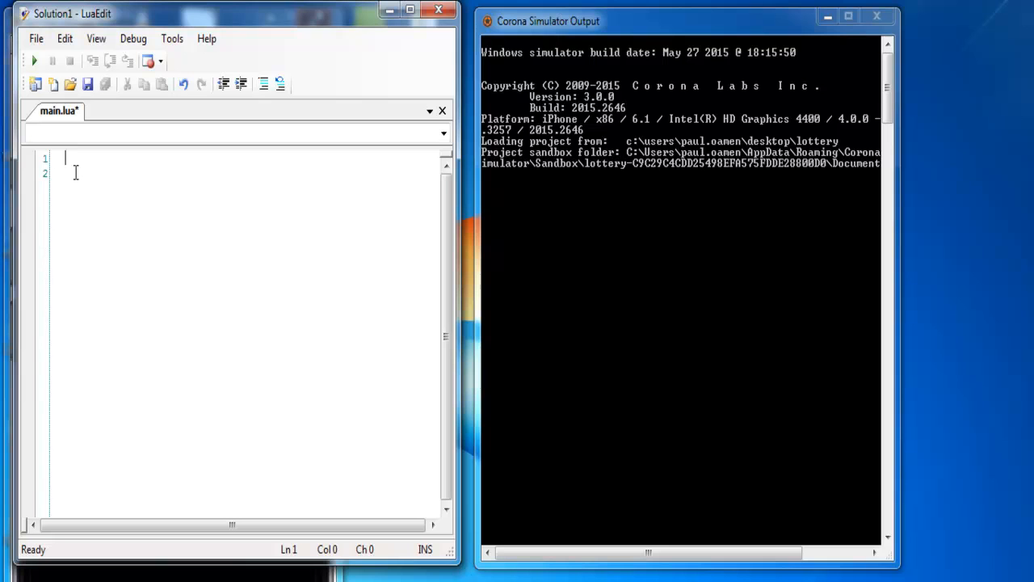
Step: Begin line 1 with io.write("\n\n\n to open the header string
type("io")
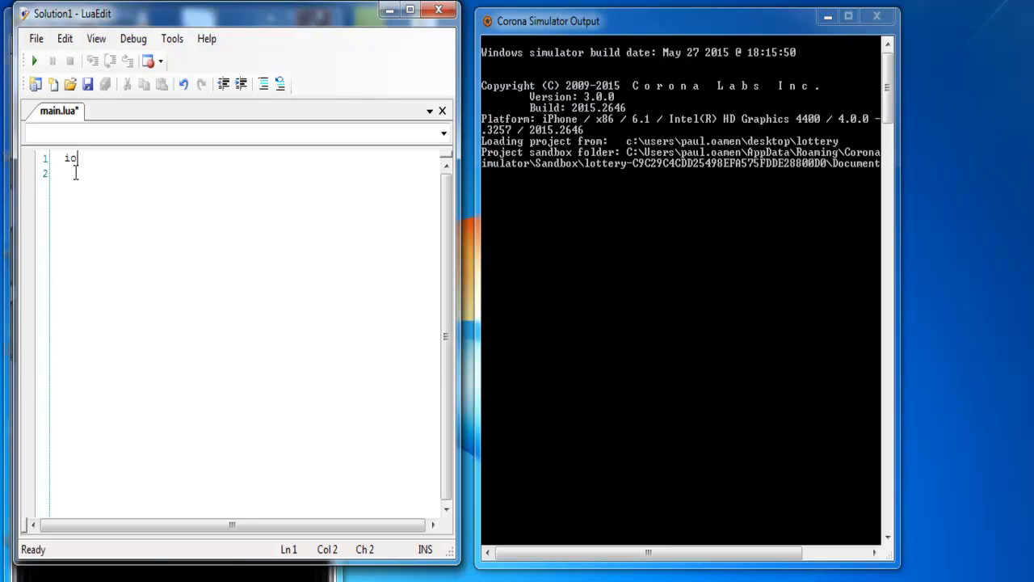
type(".wr")
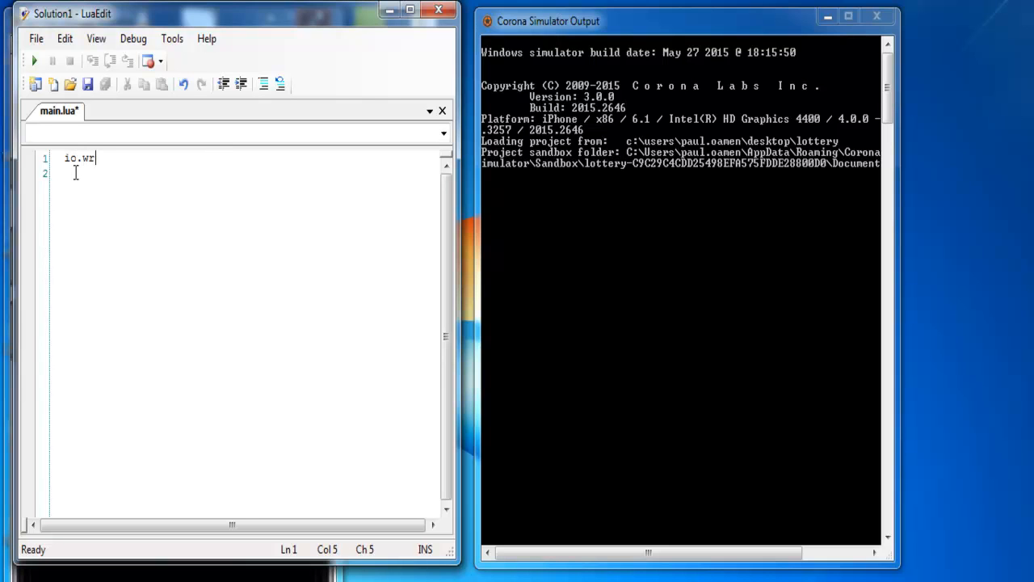
type("ite")
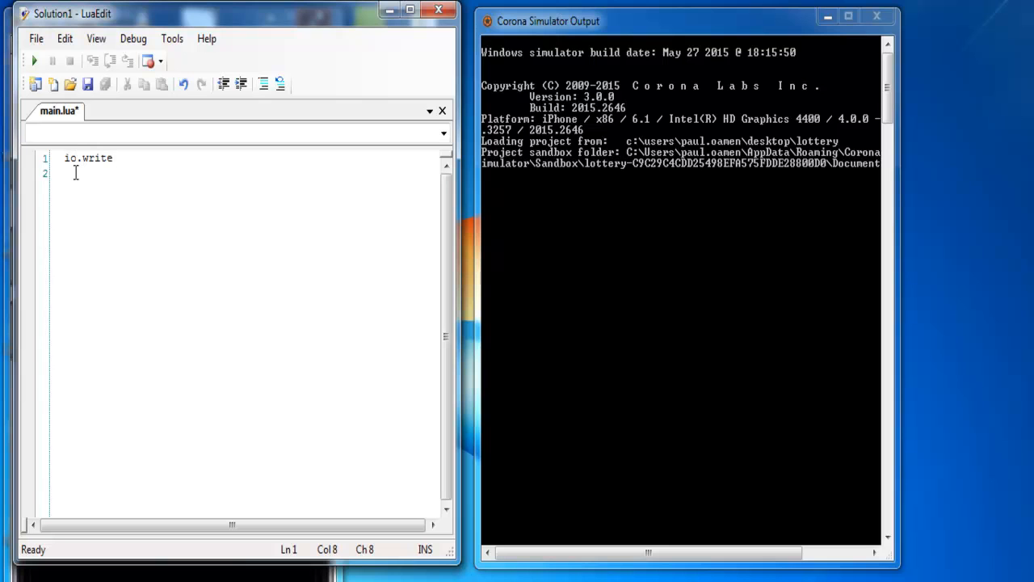
type("(")
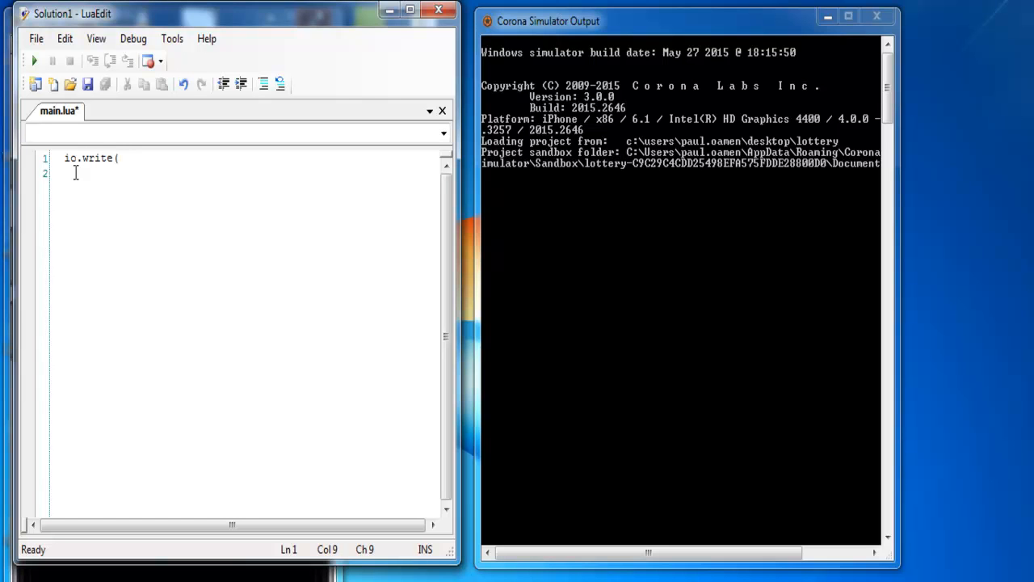
type("\"")
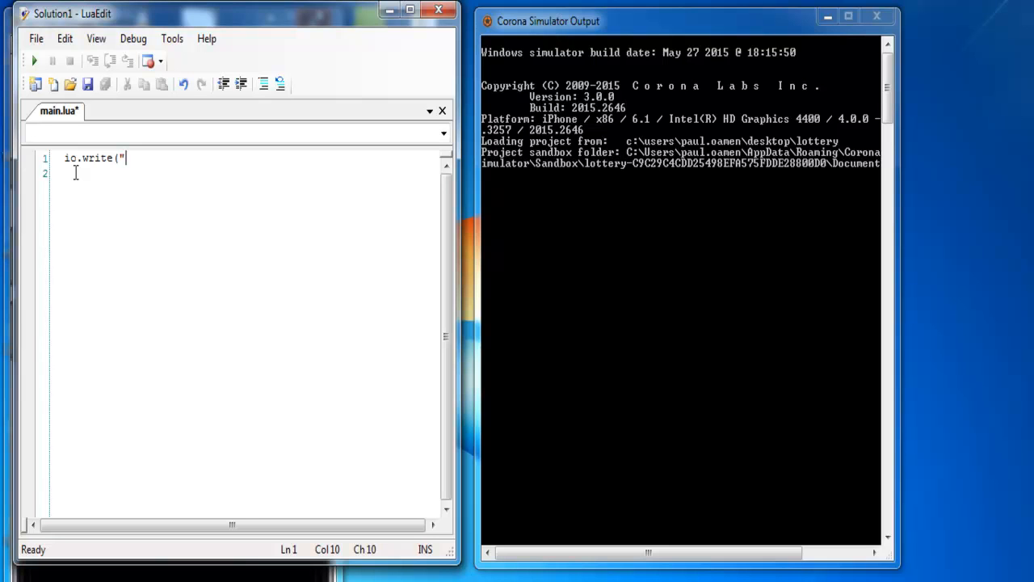
type("\\n\\n")
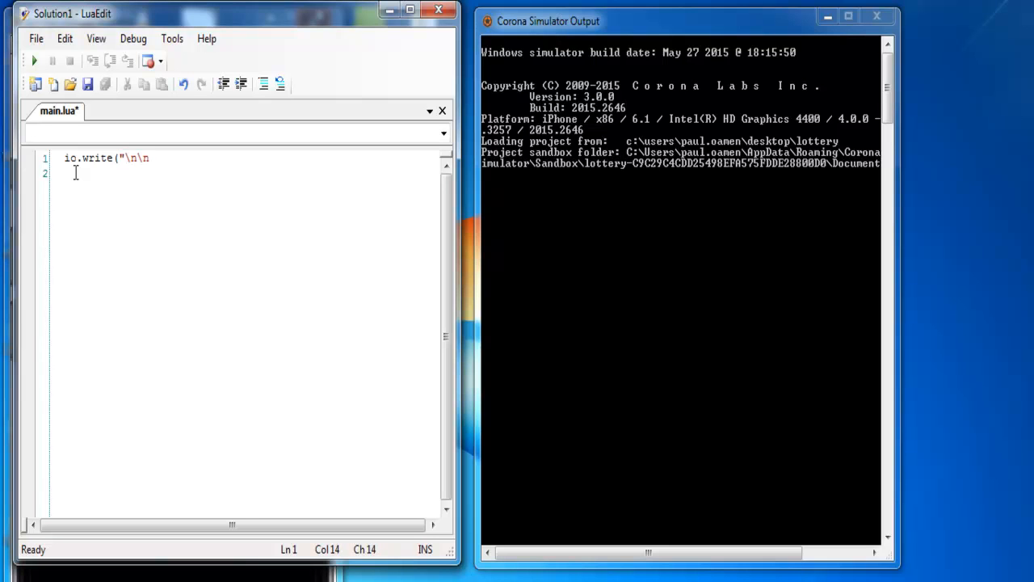
type("\\n L")
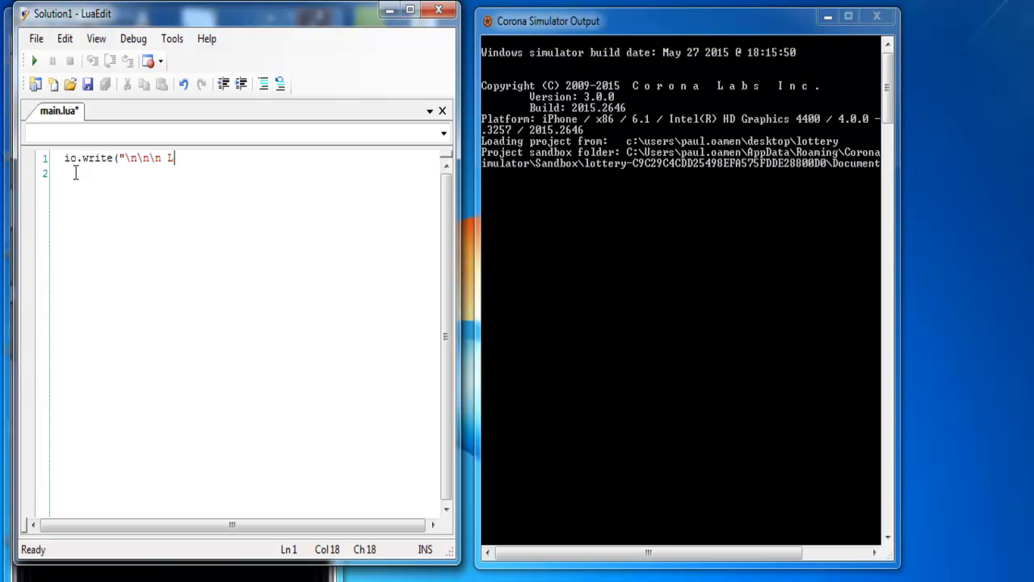
Step: Finish the string with 'Lotery Number Generator \n\n\n' and begin the for loop
type("otere")
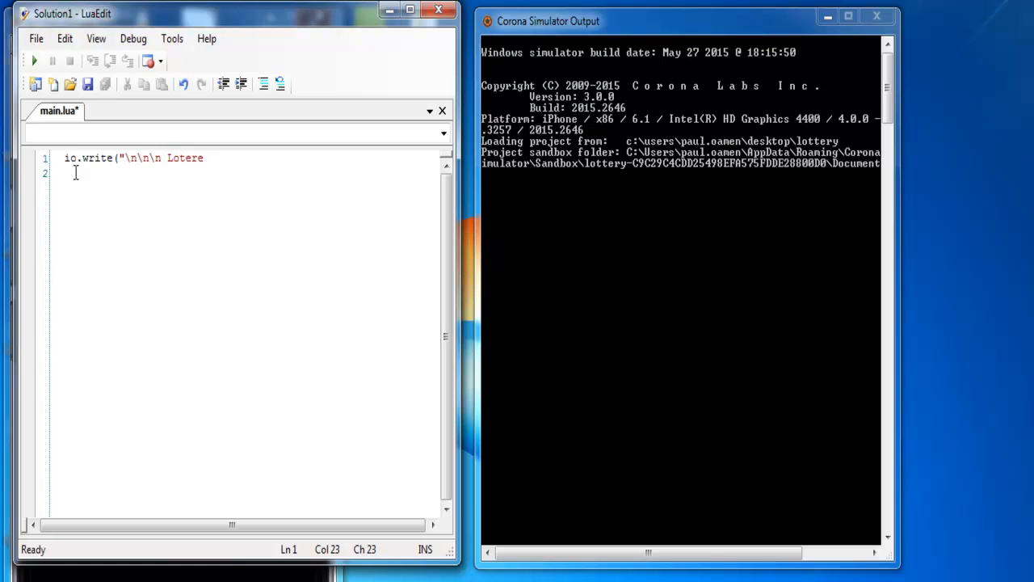
type("y")
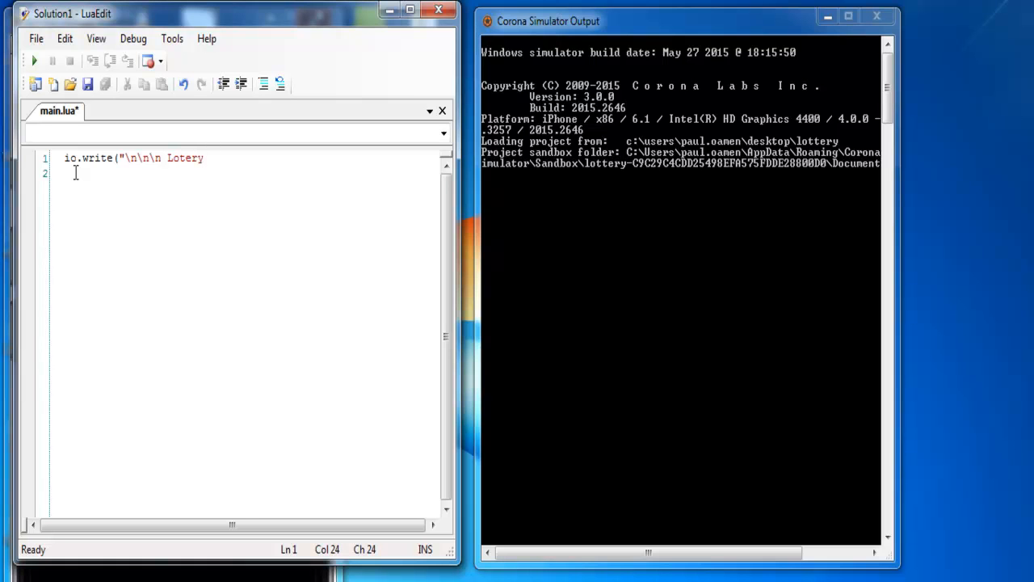
type("Number G")
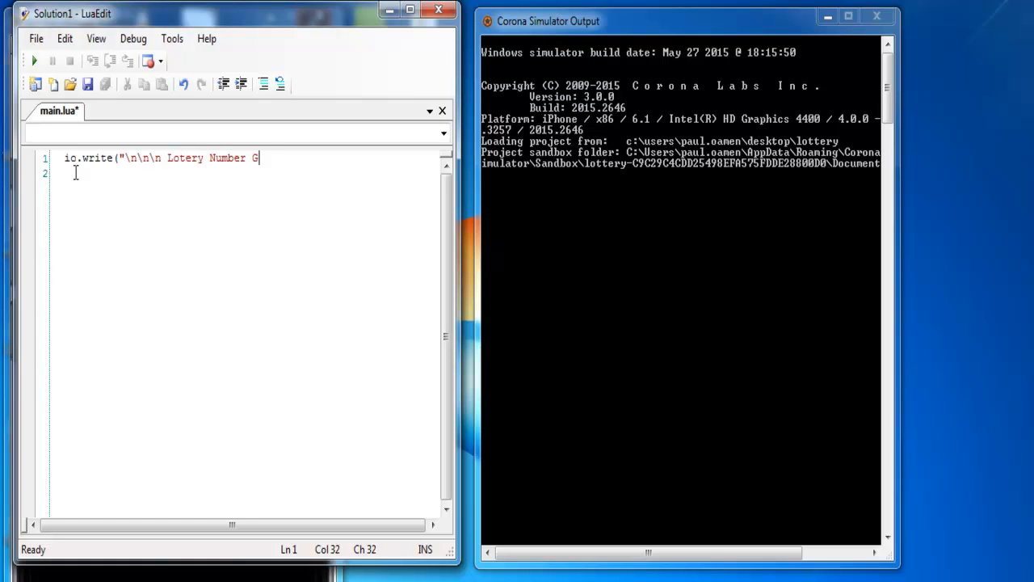
type("enerat")
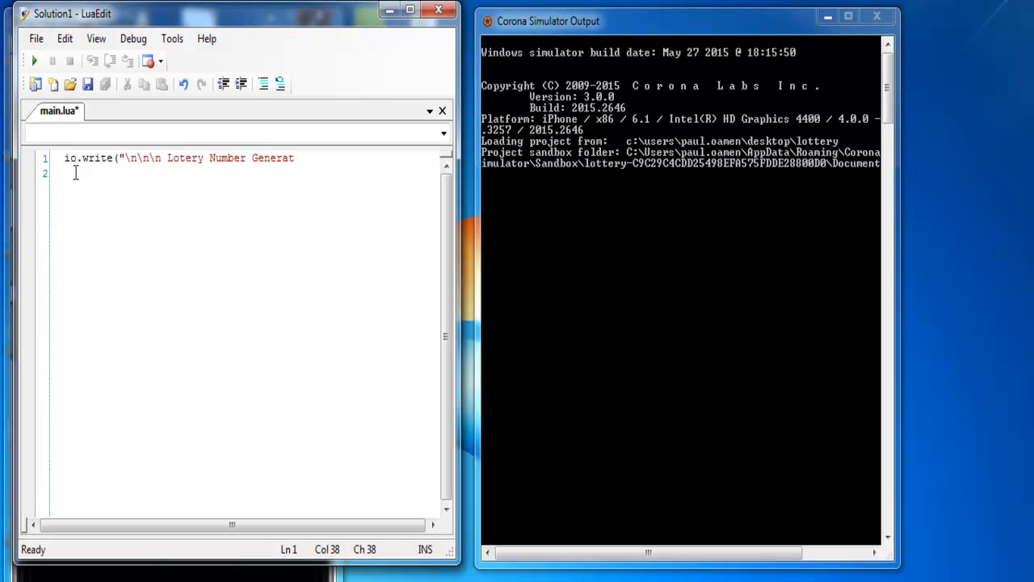
type("or")
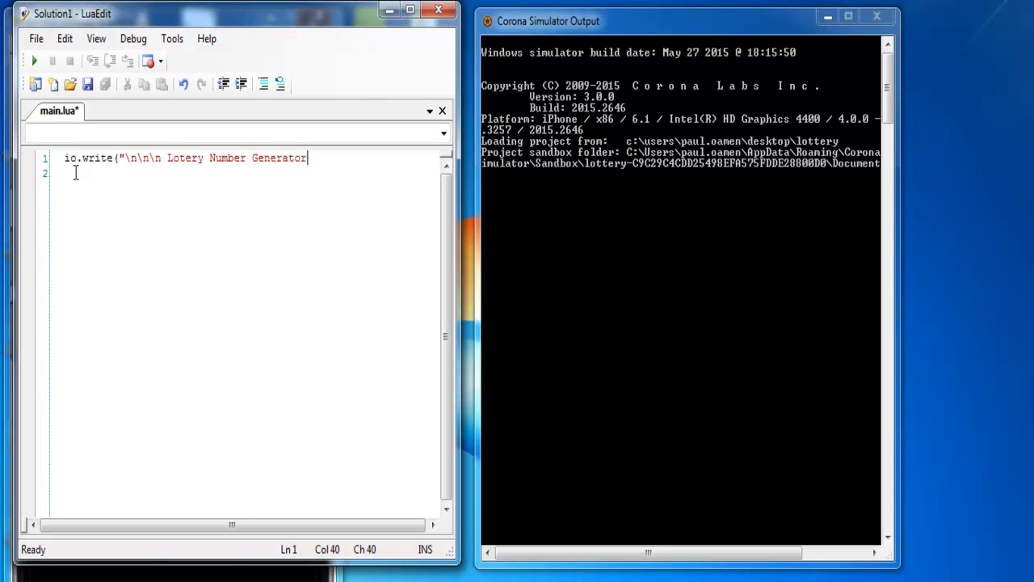
type("\\n\\n\\")
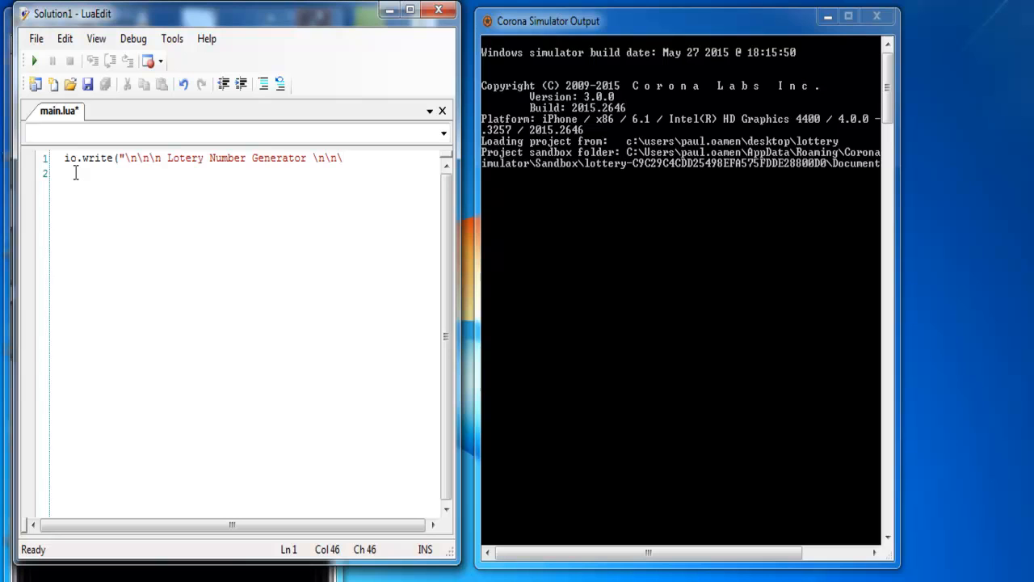
type("n")
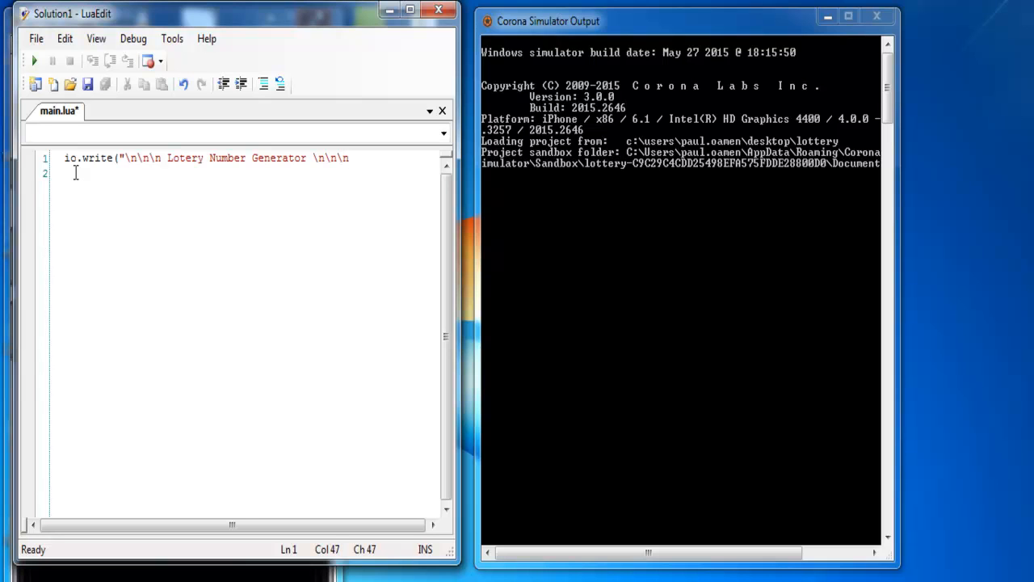
type("\"")
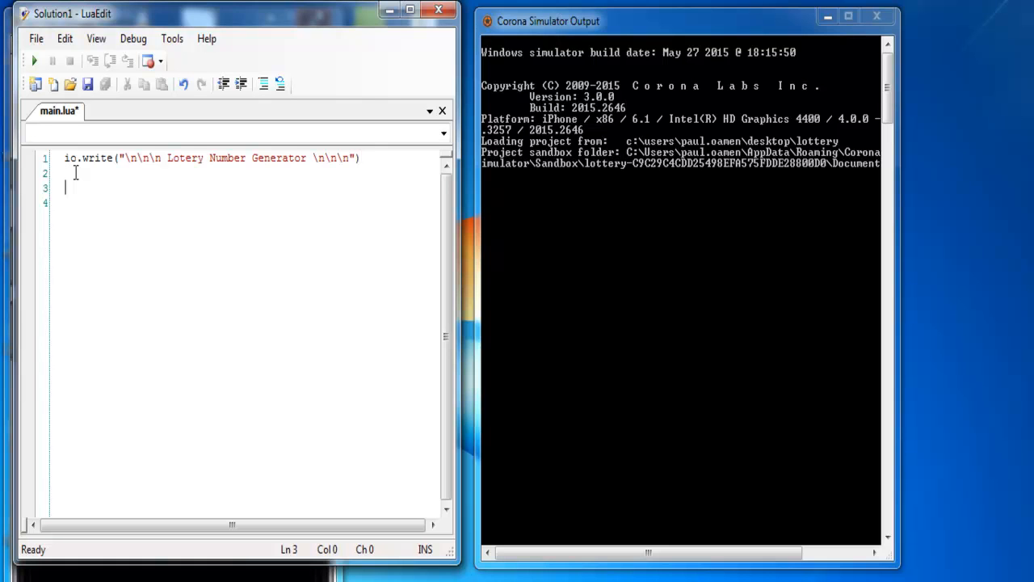
type("for i")
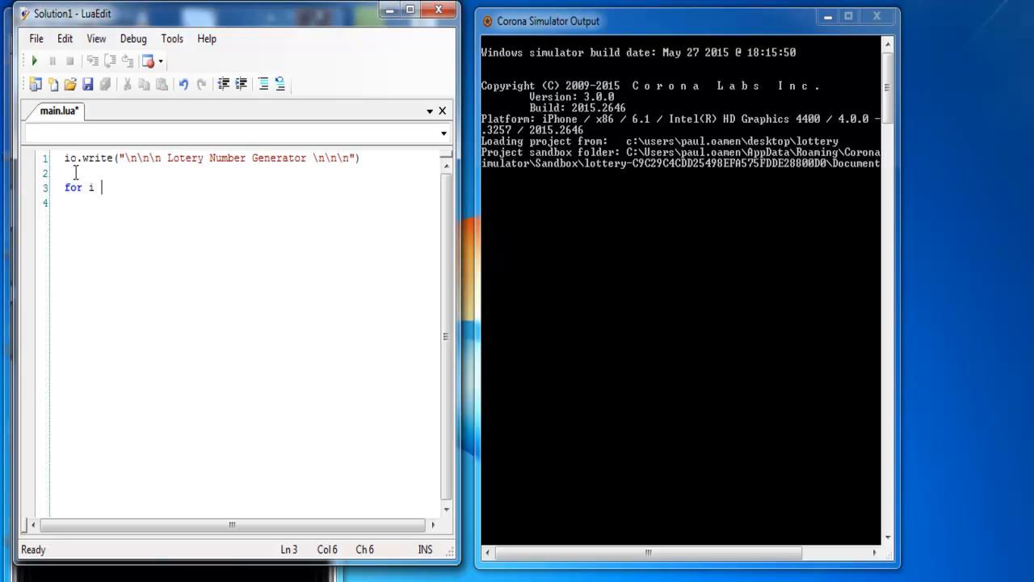
Step: Complete the loop header as 'for i = 1, 6 do'
type("= 1")
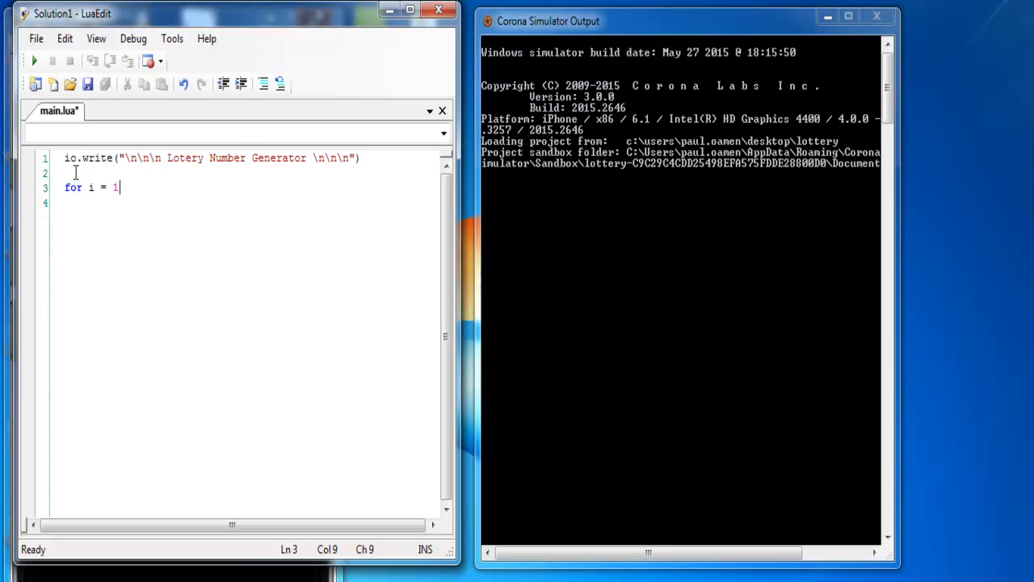
type(",")
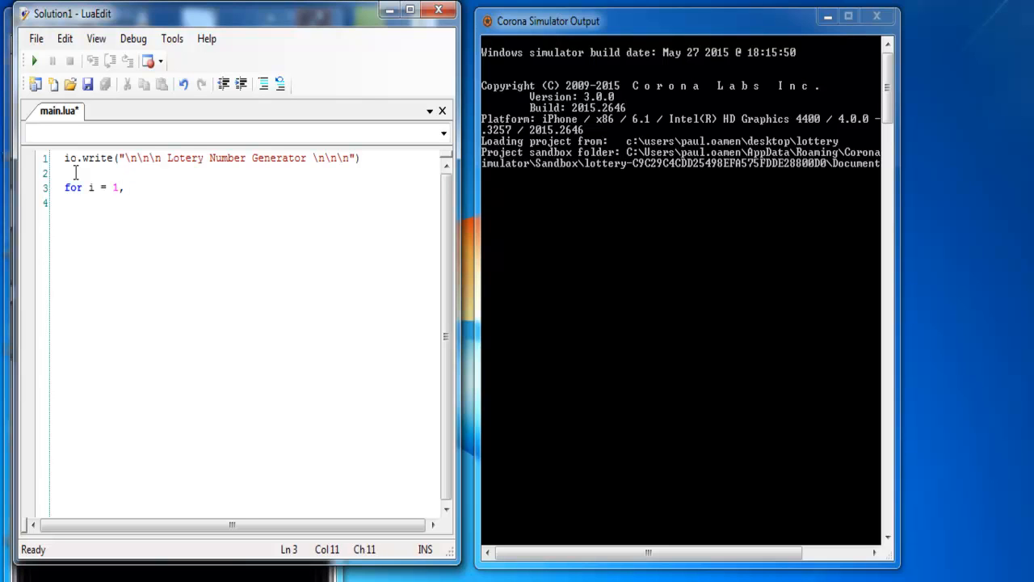
type("6 do")
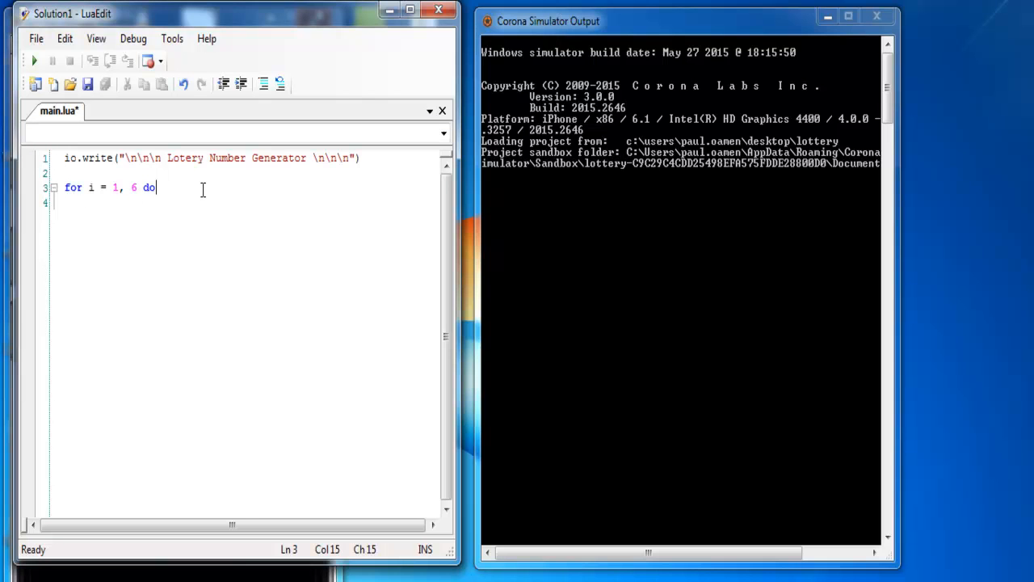
Step: Start an io.write call on the loop's next line, fixing the misspelling
key("Return")
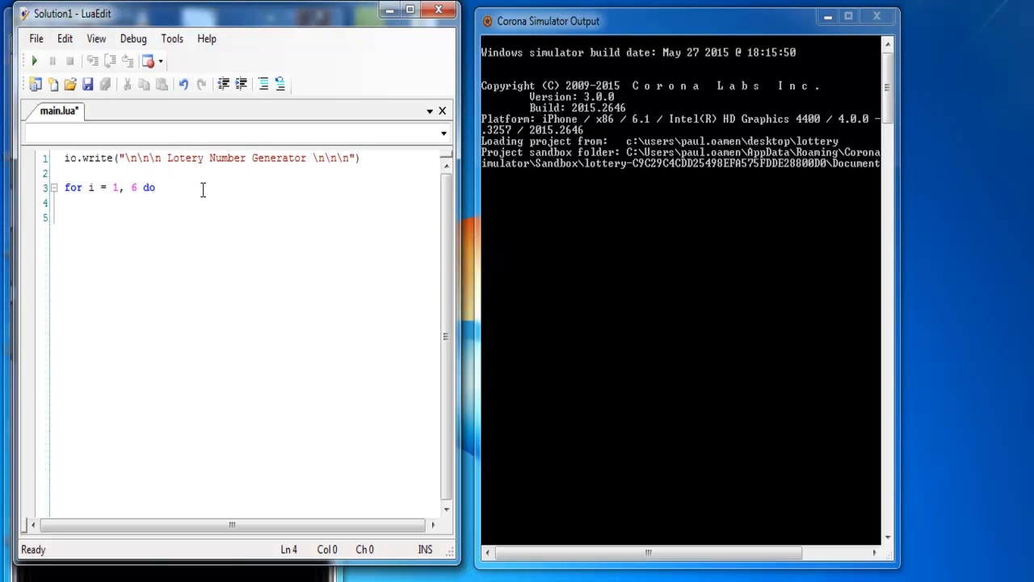
type("io")
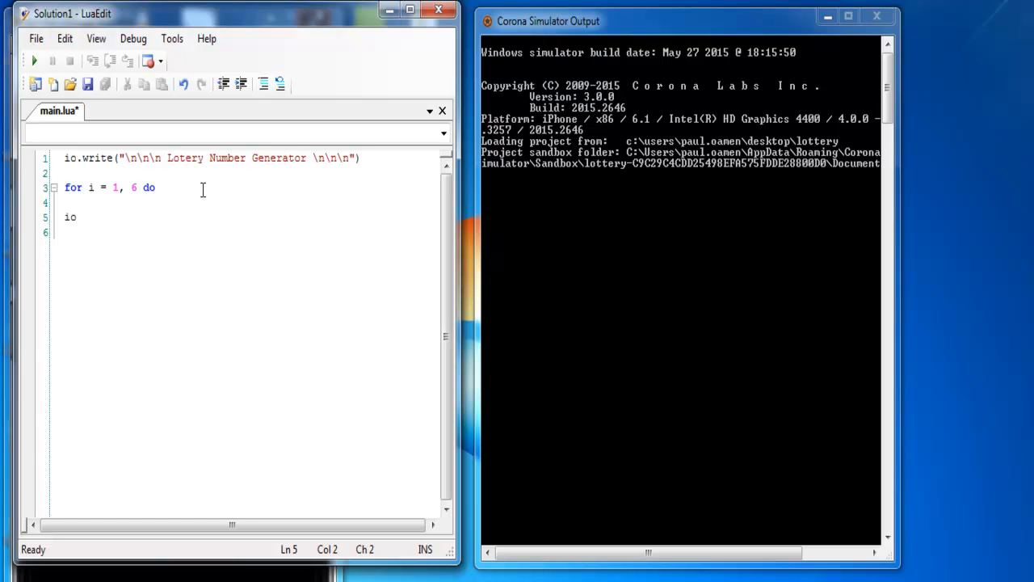
type(".wir")
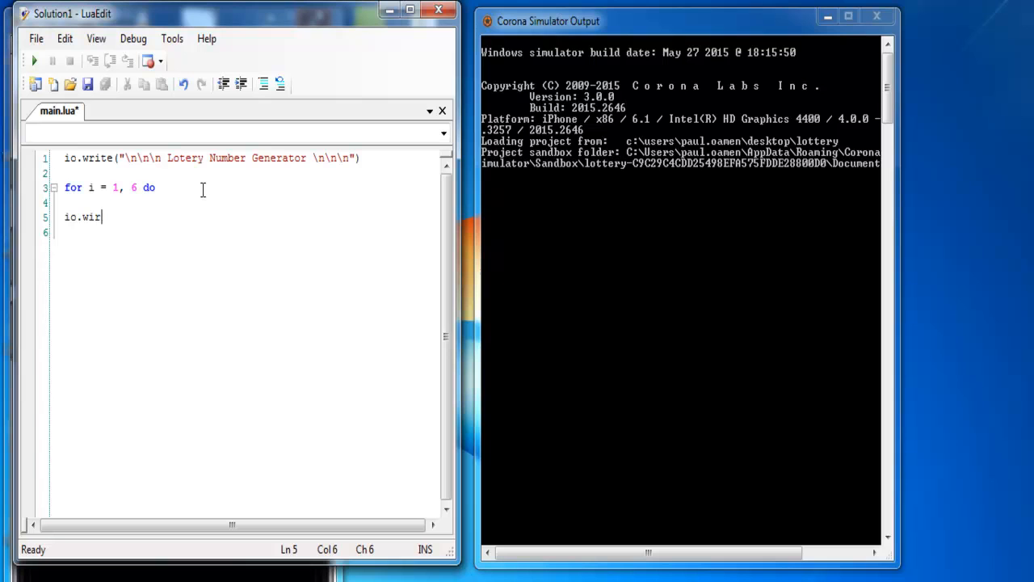
type("te")
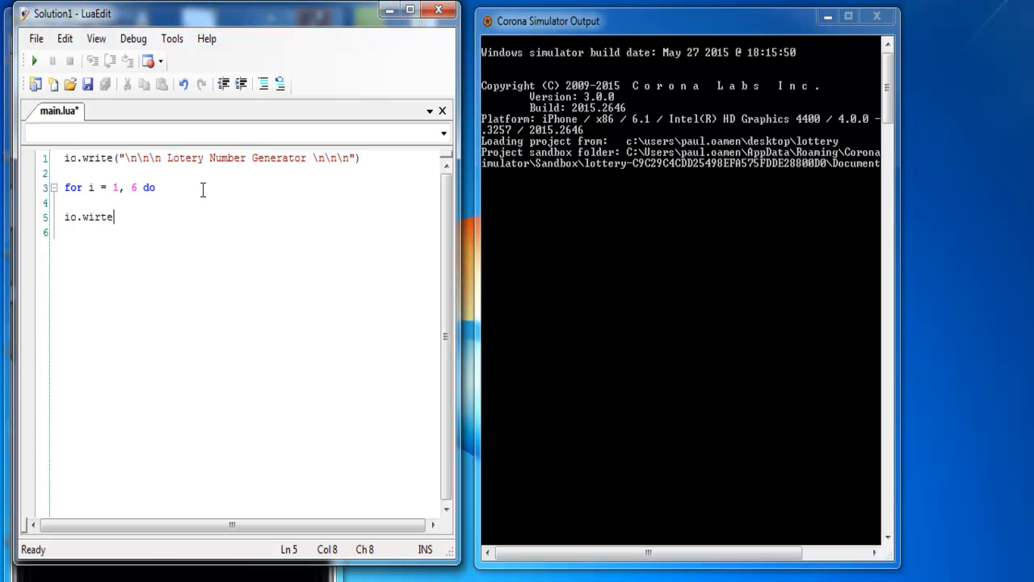
key("Backspace")
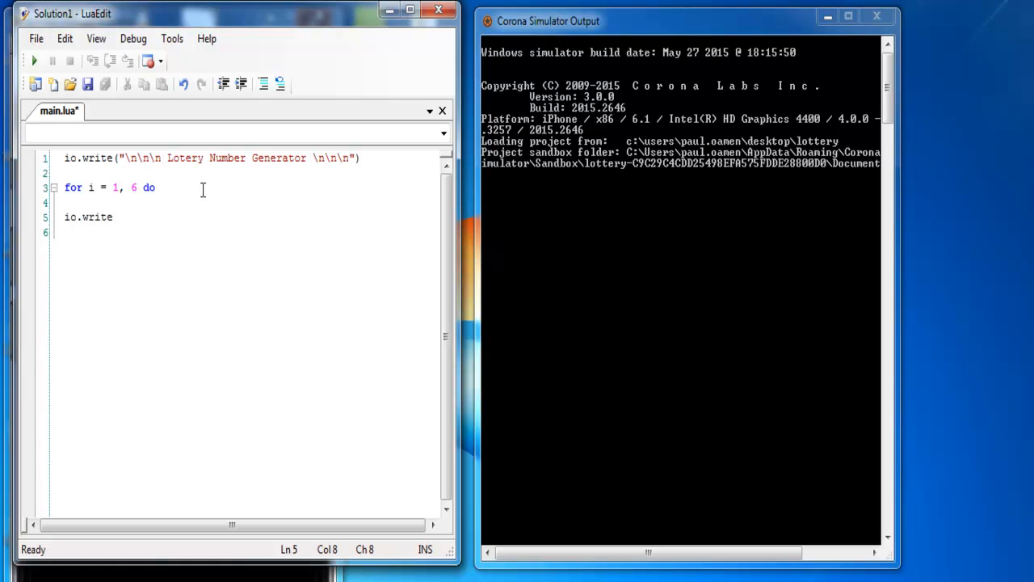
Step: Pass math.random(1, 59) as the first argument of io.write
type("(math")
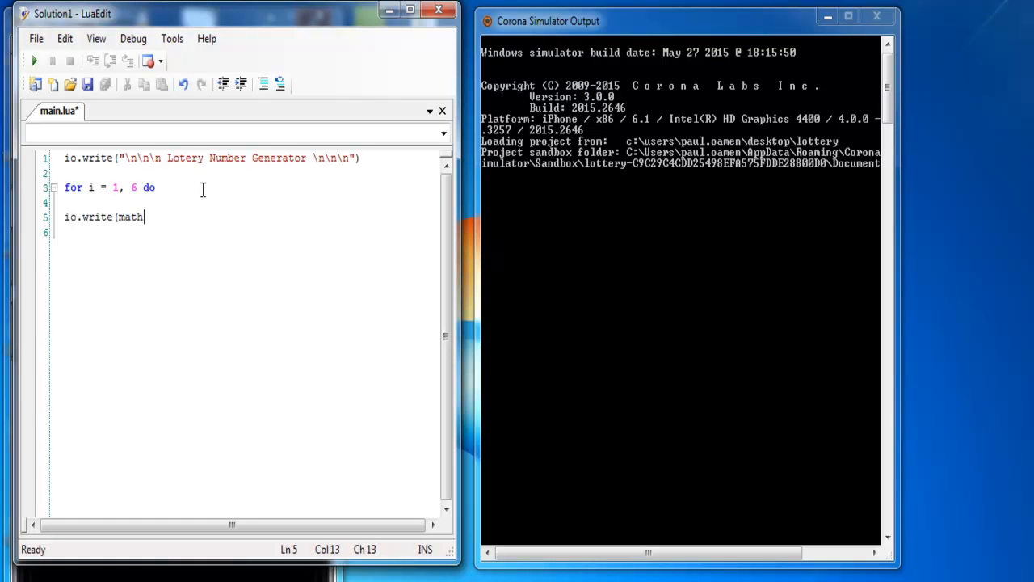
type(".")
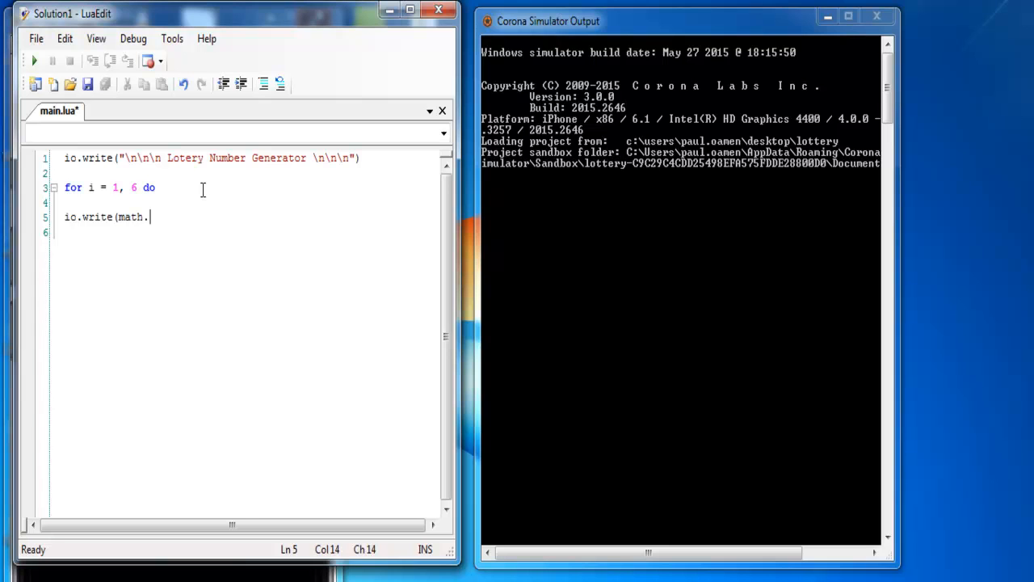
type("r")
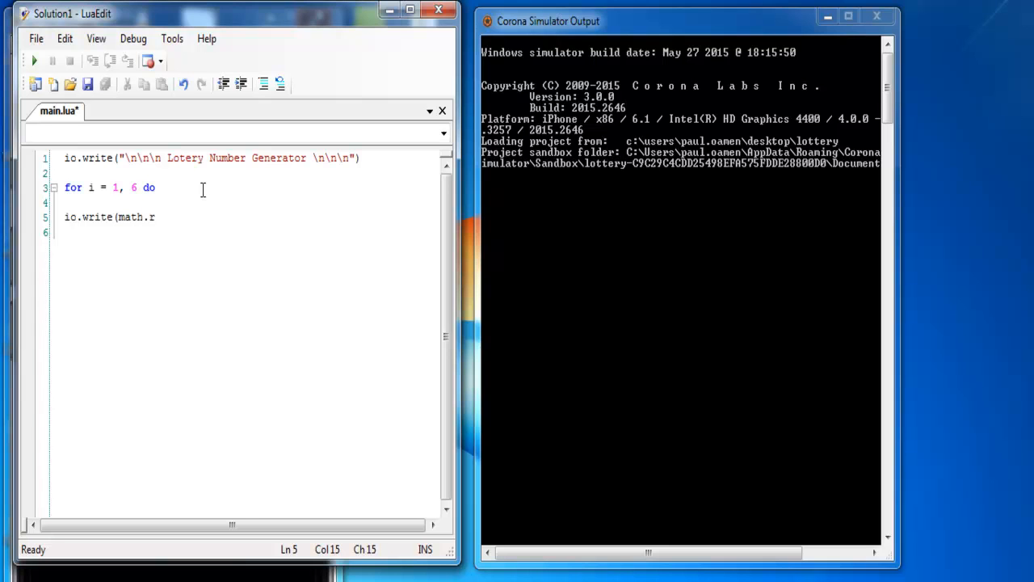
type("andom")
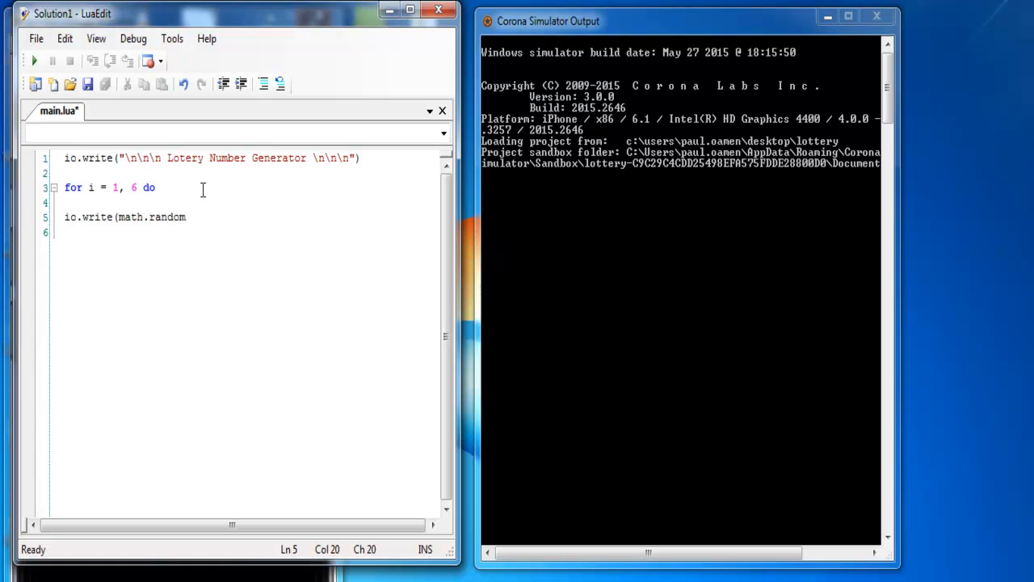
type("(")
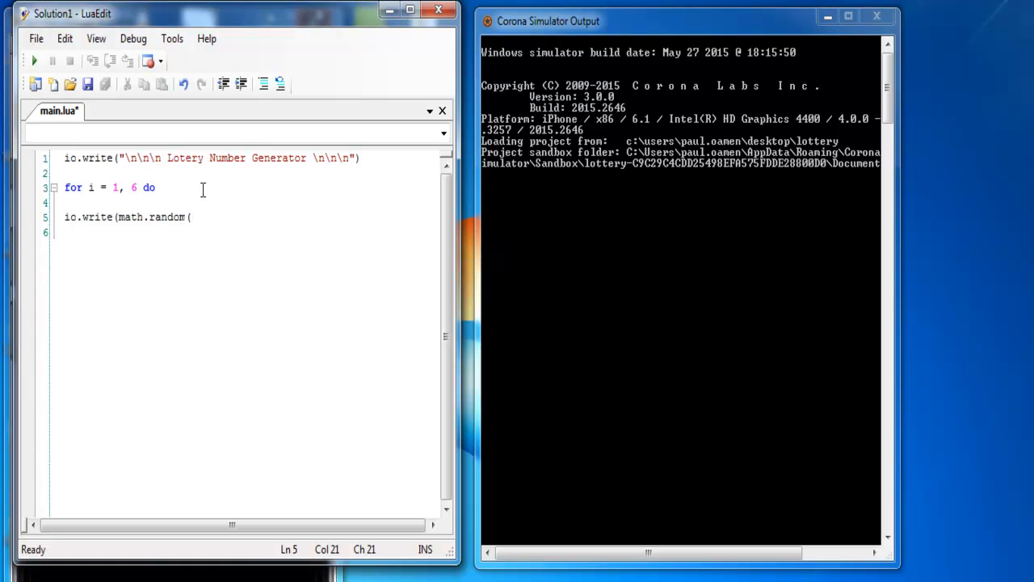
type("1")
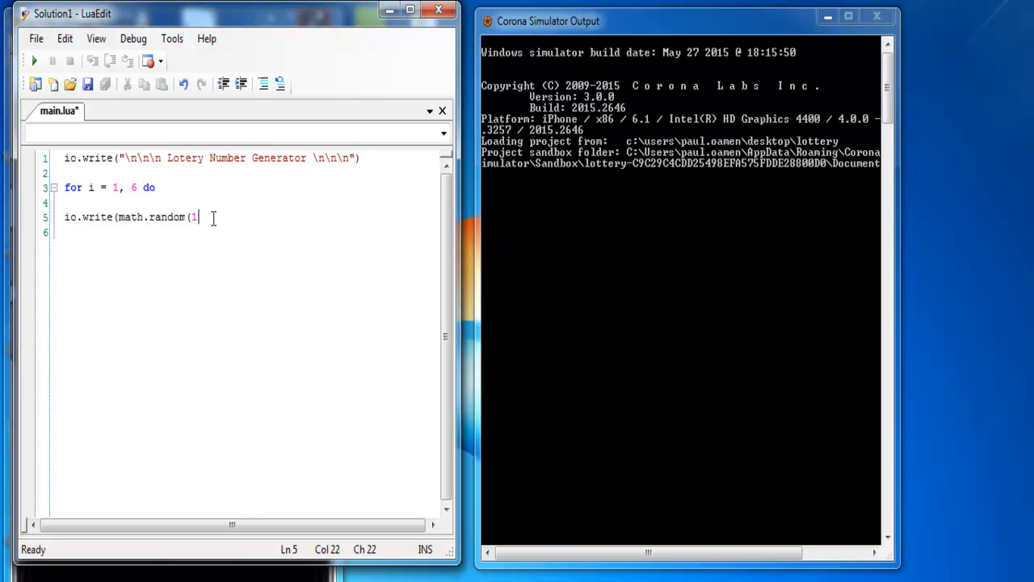
type(",")
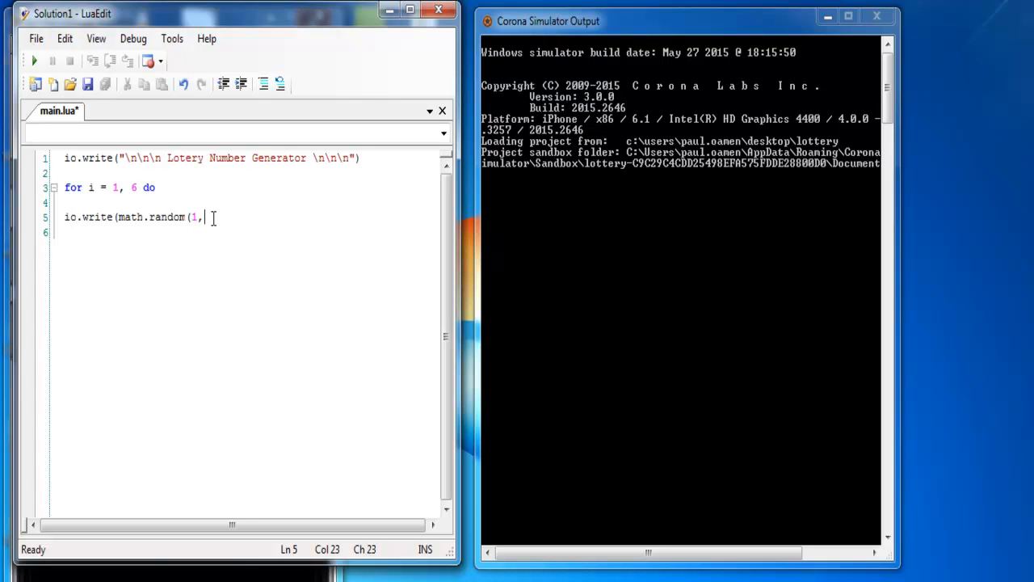
type("59")
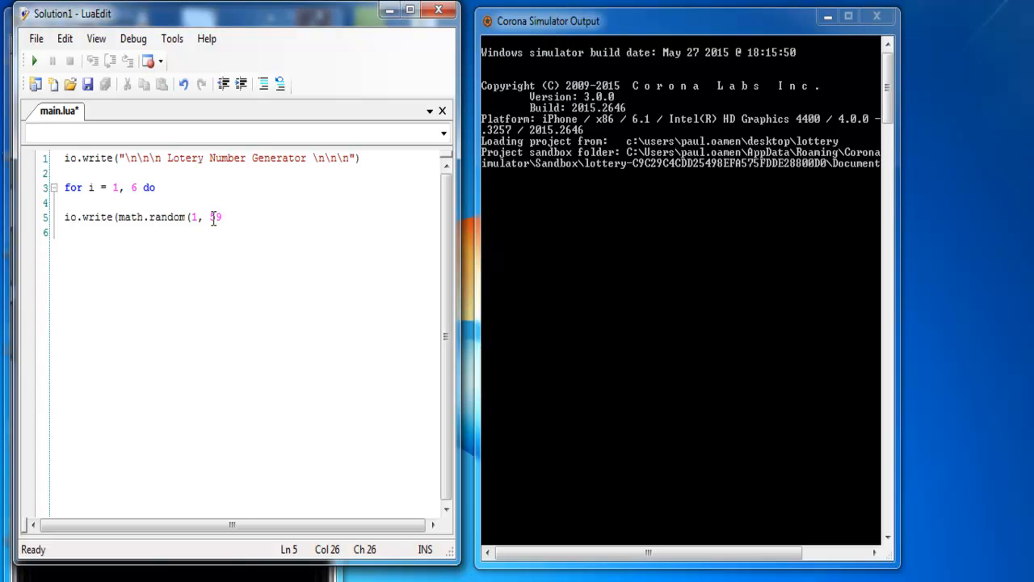
type(")")
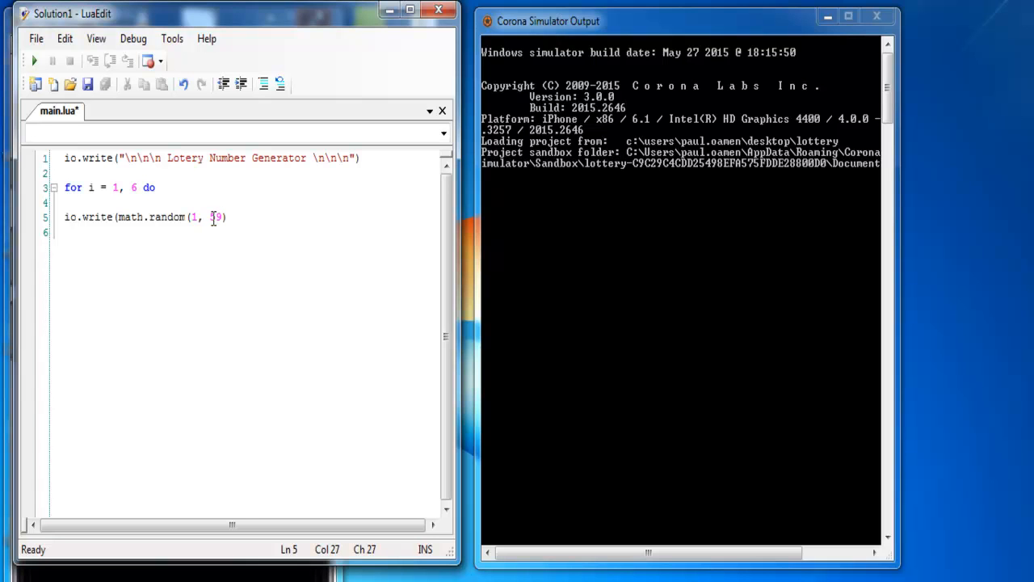
Step: Add a "\t" tab argument, close the call, and start a new line
type(",")
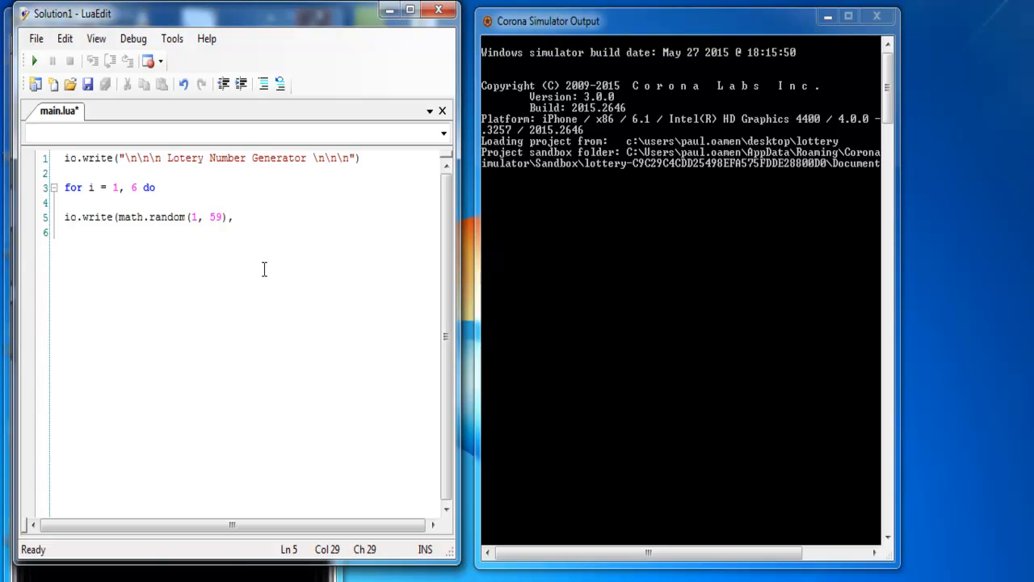
type("\"")
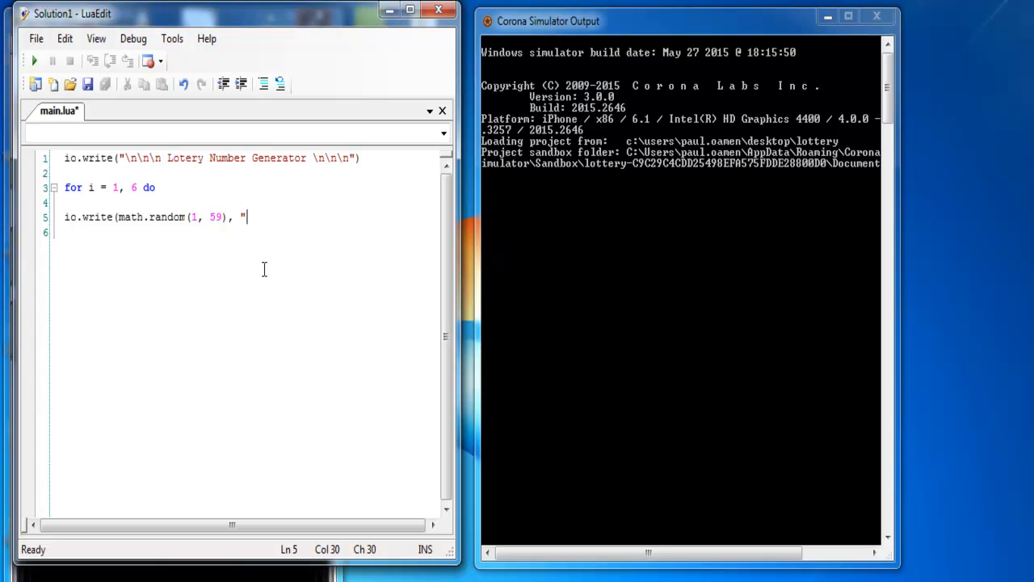
type("\\")
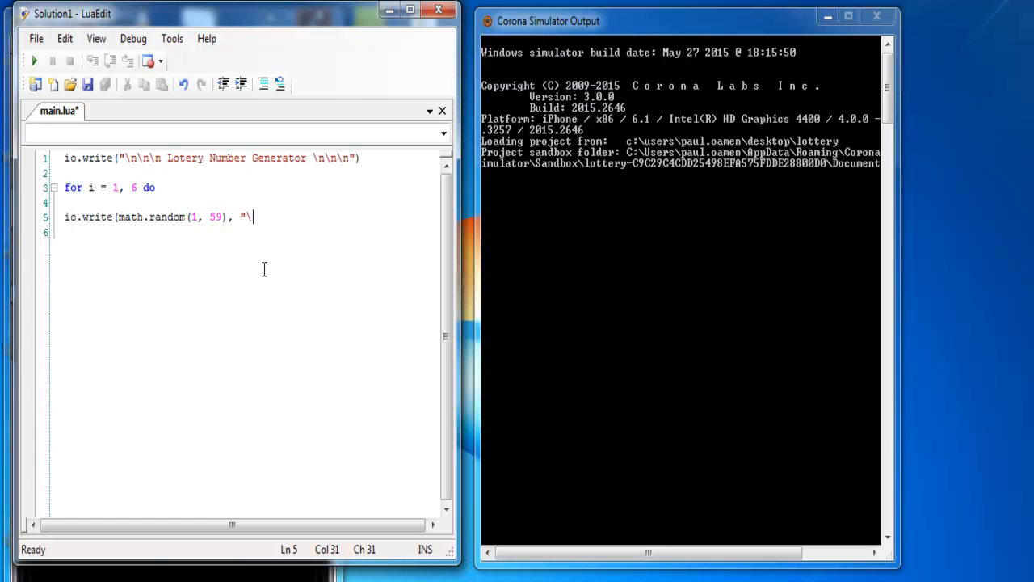
type("t")
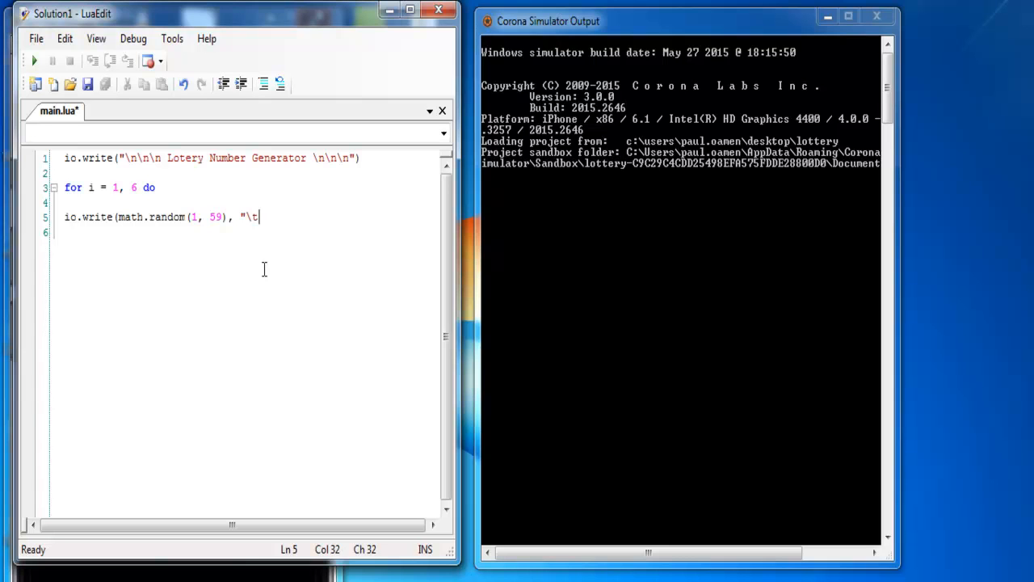
type(")")
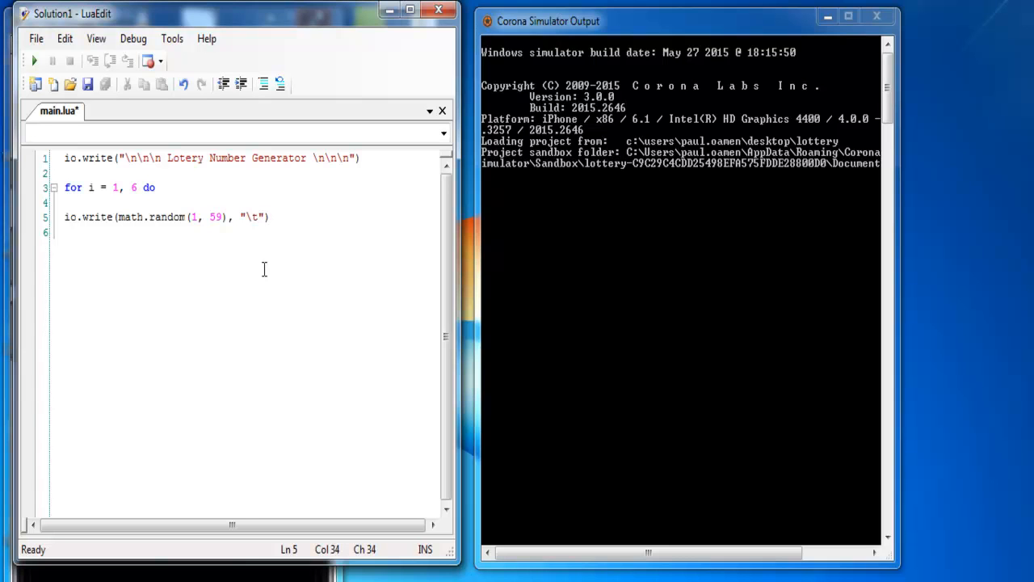
key("Return")
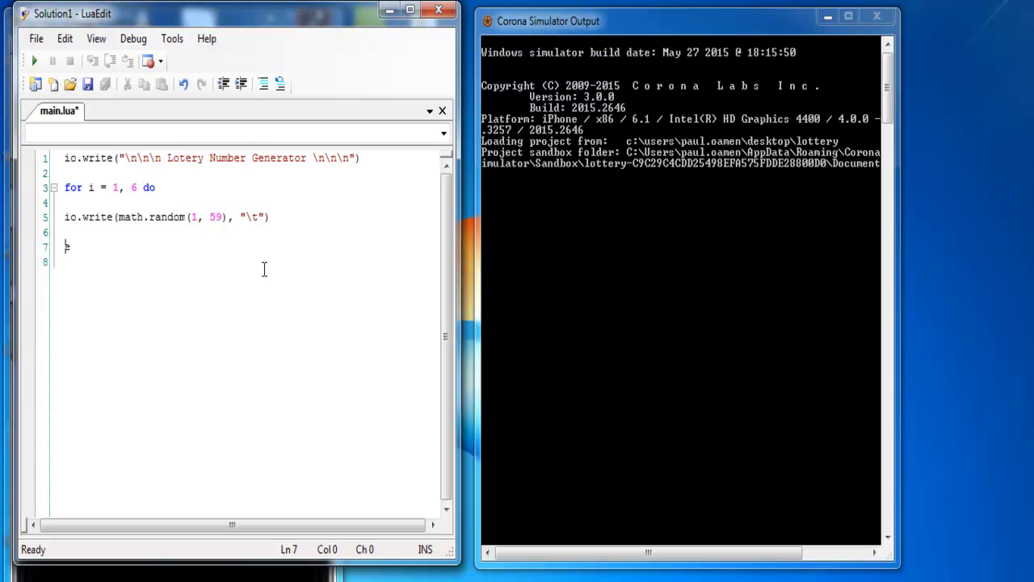
Step: Add 'end' on line 7 below the loop body, then save main.lua
type("end")
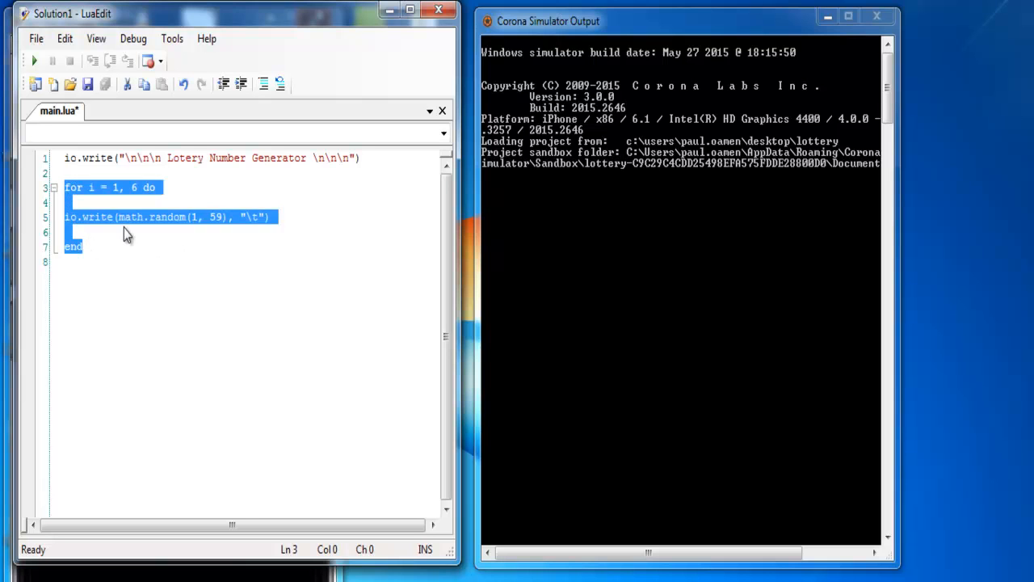
left_click(126, 232)
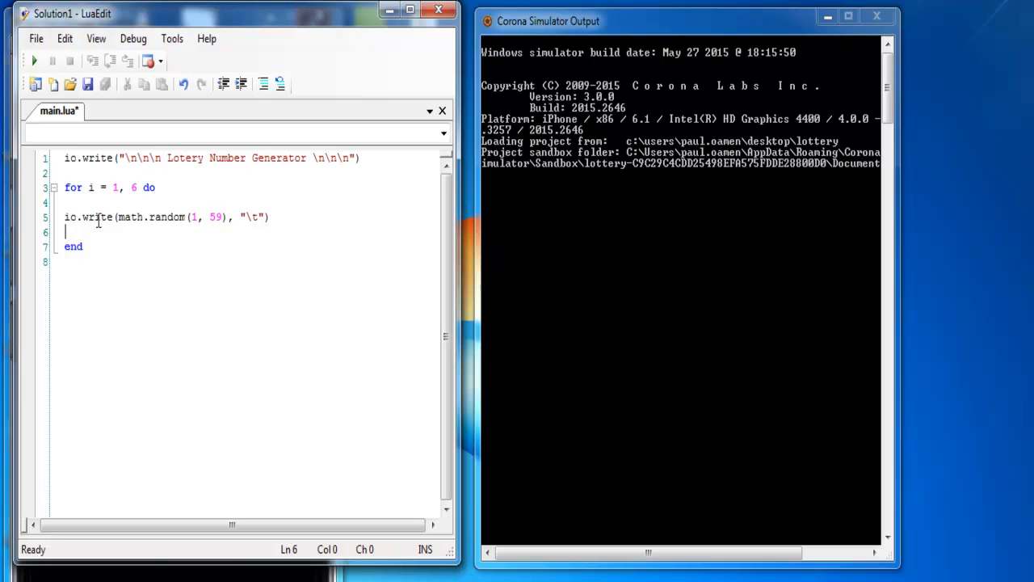
mouse_move(87, 84)
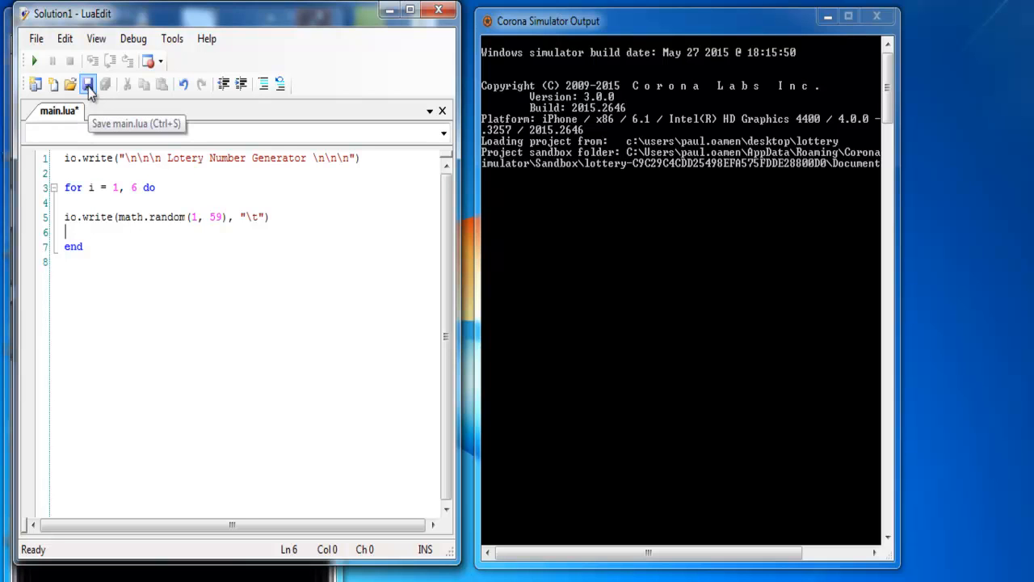
left_click(88, 84)
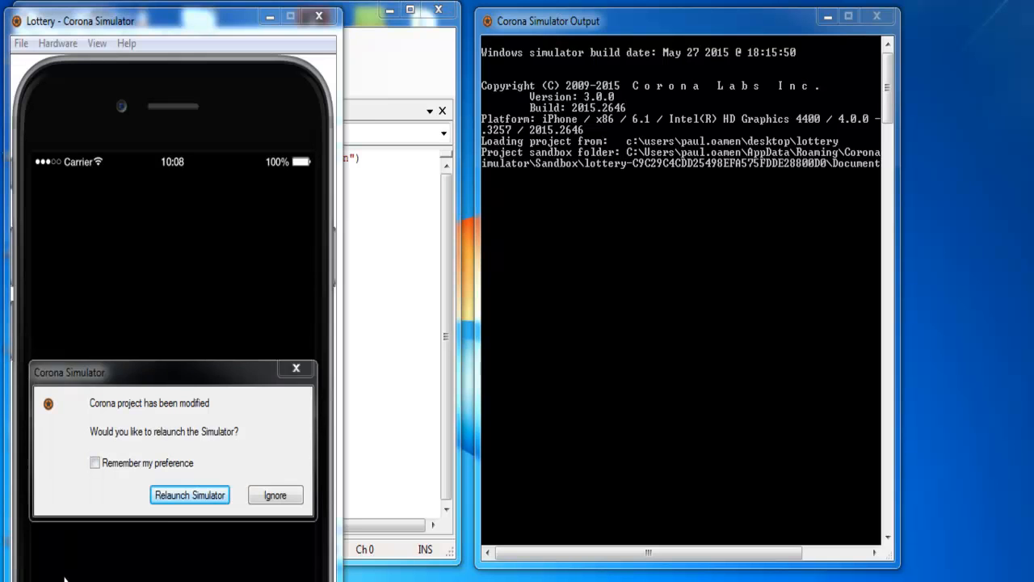
Step: Relaunch the modified Lottery project to print the header and six random numbers
left_click(189, 495)
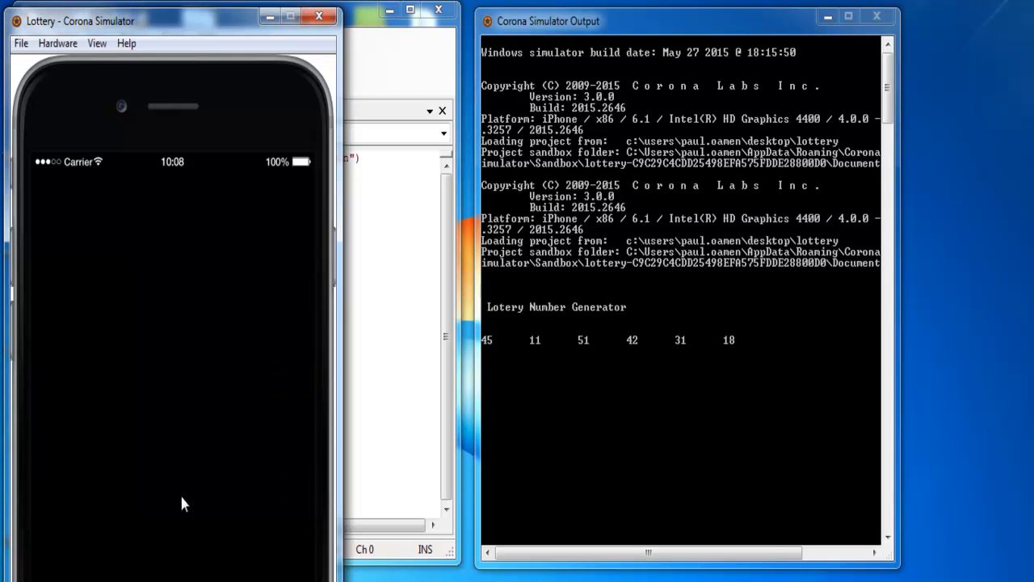
mouse_move(519, 356)
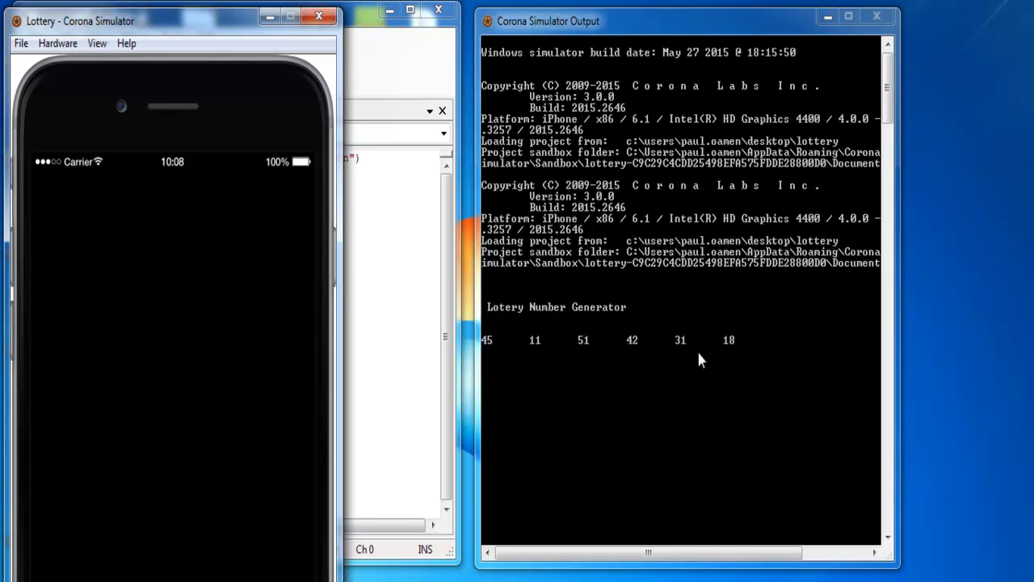
mouse_move(216, 298)
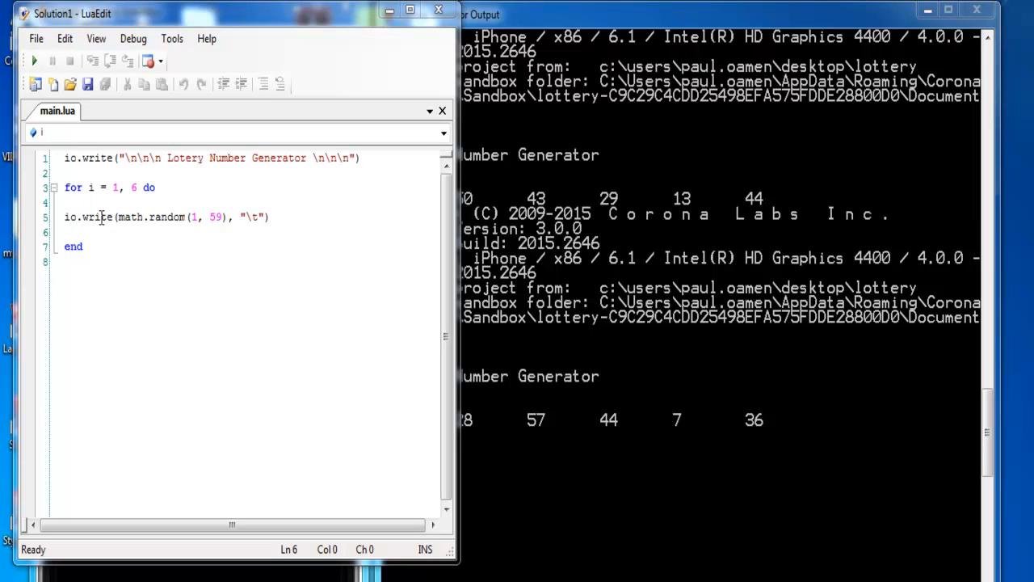
mouse_move(279, 111)
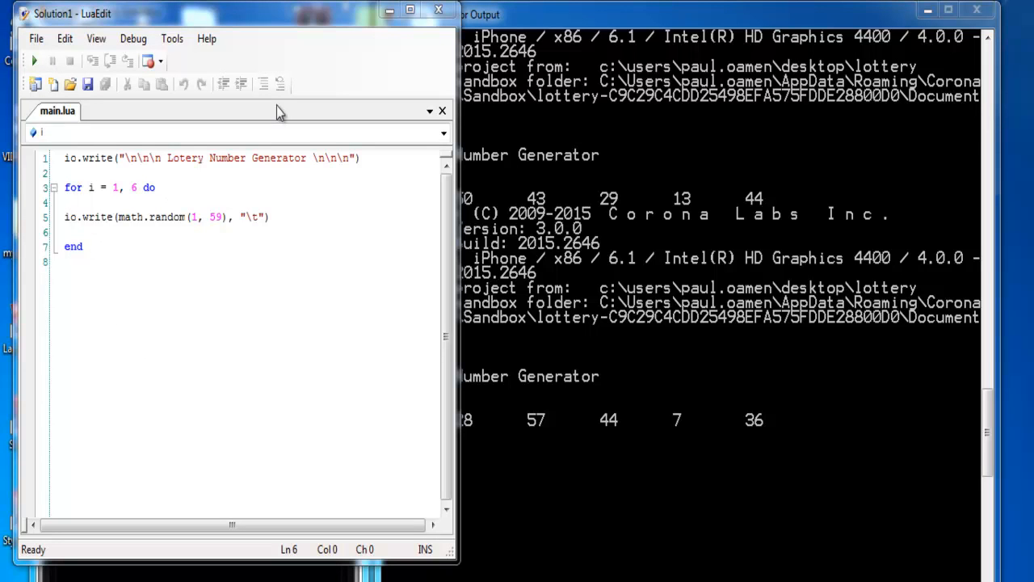
mouse_move(543, 524)
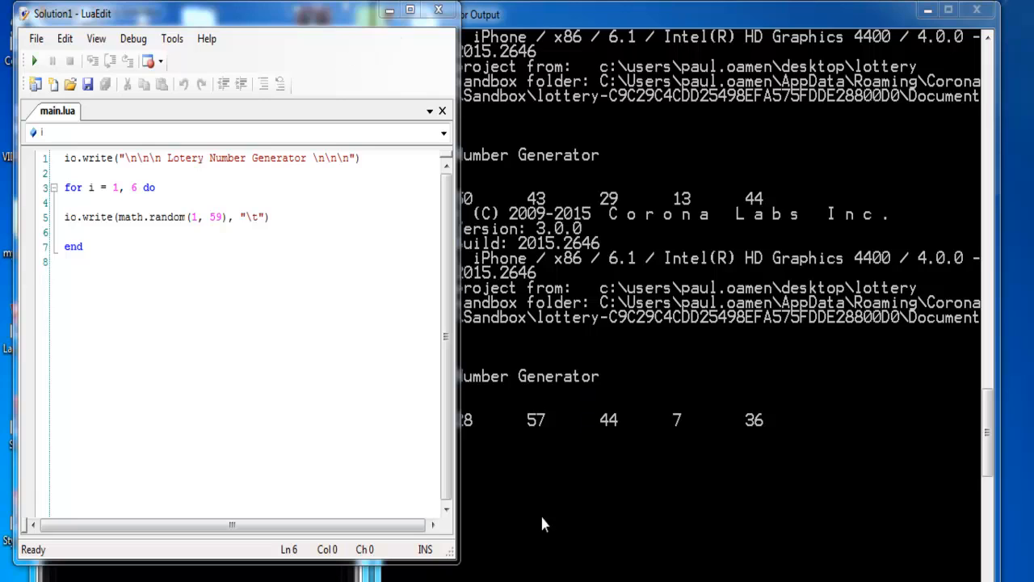